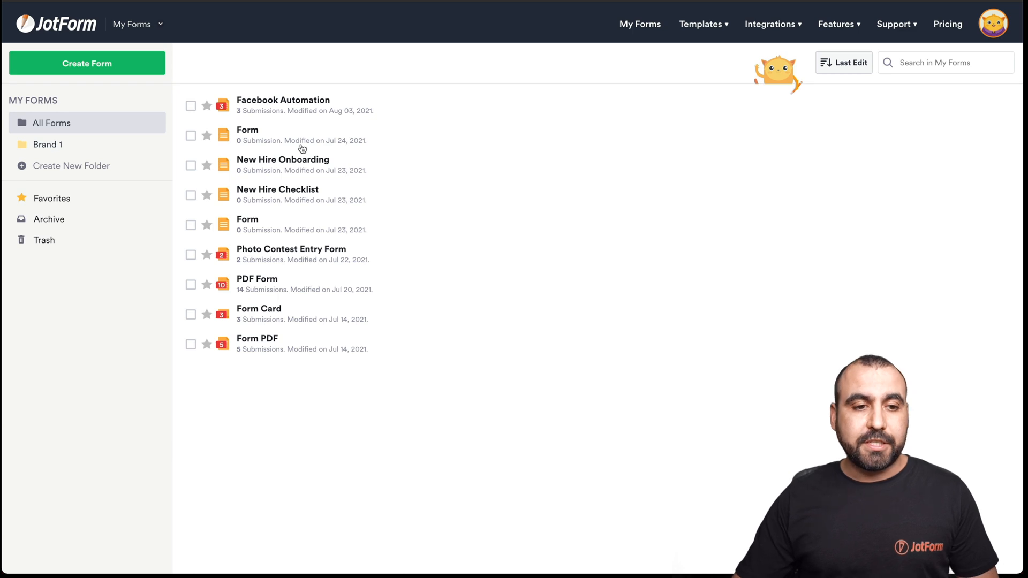
# - Create a new form from scratch using the Classic Form layout with all questions on one page
pyautogui.click(87, 63)
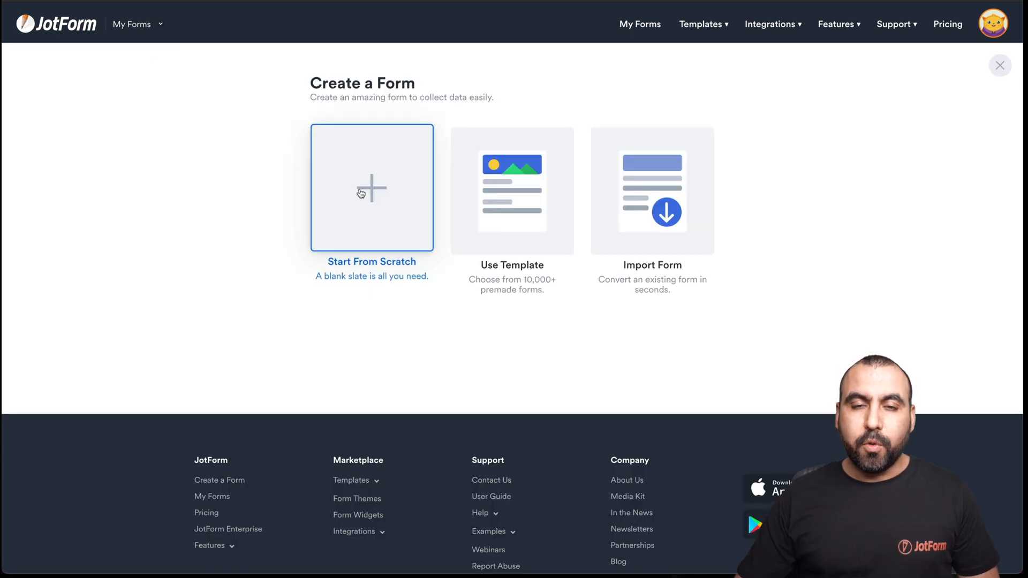
pyautogui.click(372, 189)
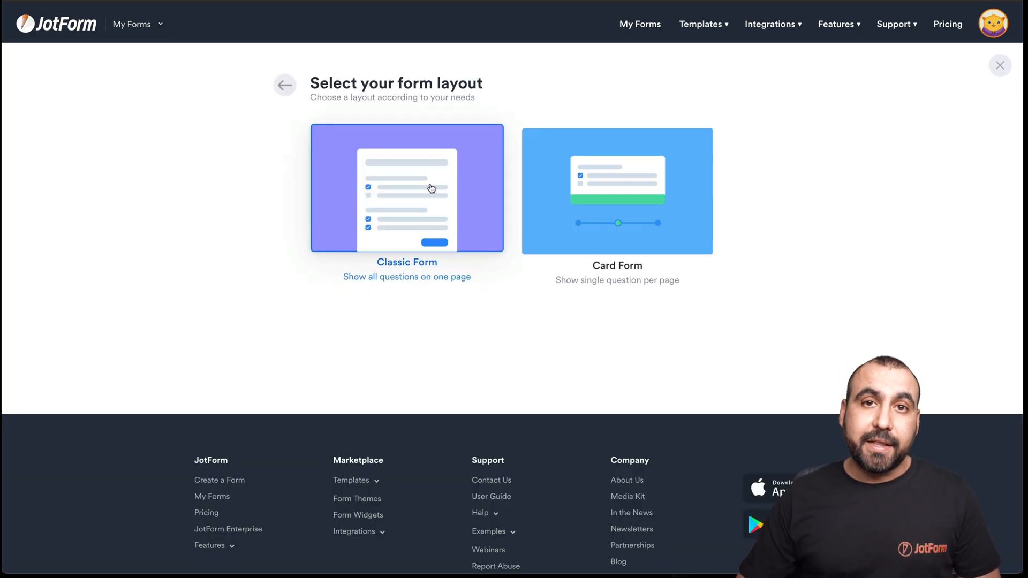
pyautogui.click(407, 188)
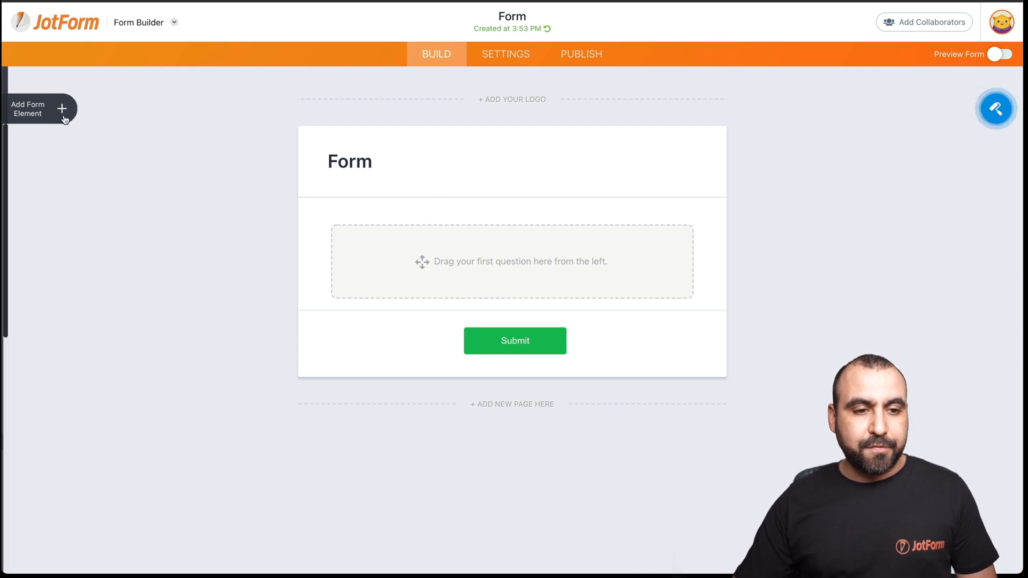
# - Add Full Name, Address, Phone and Email fields, then go to the form's Settings
pyautogui.click(62, 109)
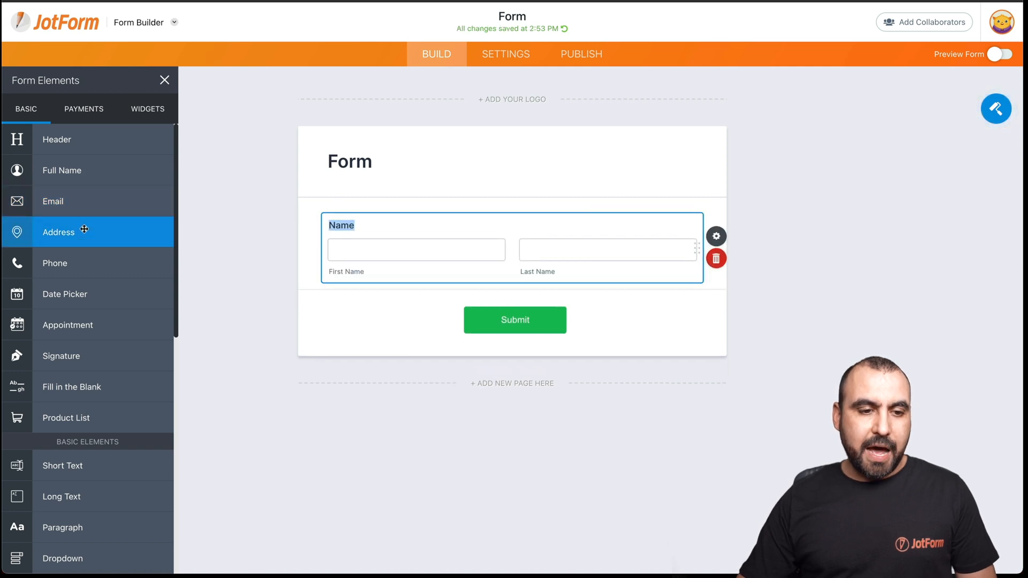
pyautogui.click(58, 232)
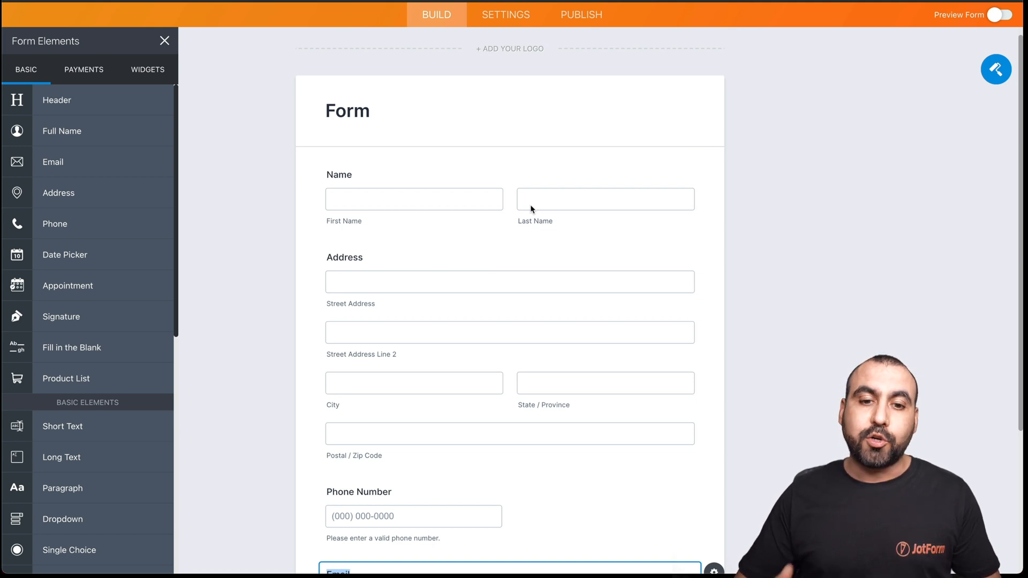
pyautogui.click(504, 14)
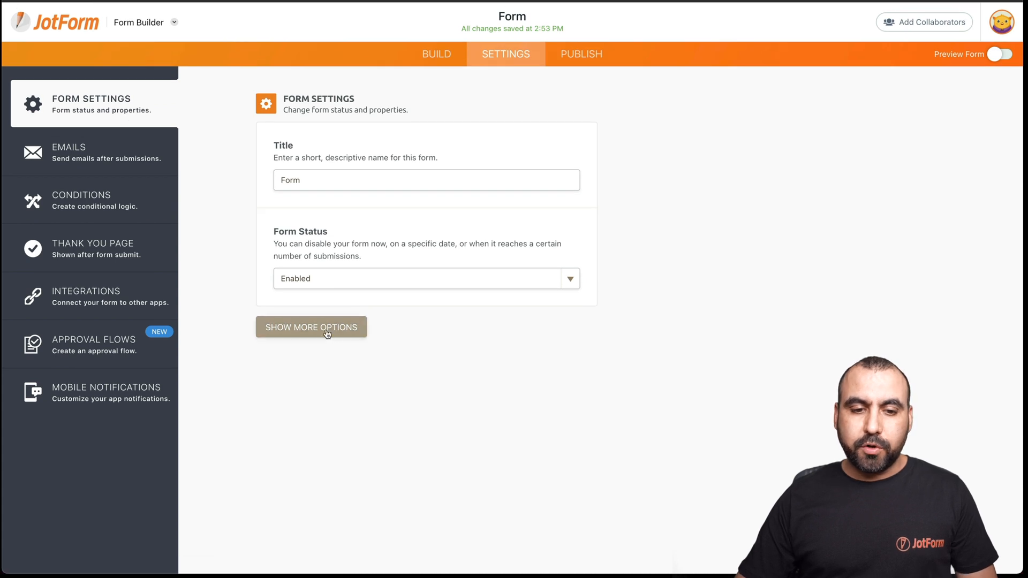
# - Under the expanded form settings, set the Form Language to English (US)
pyautogui.click(311, 327)
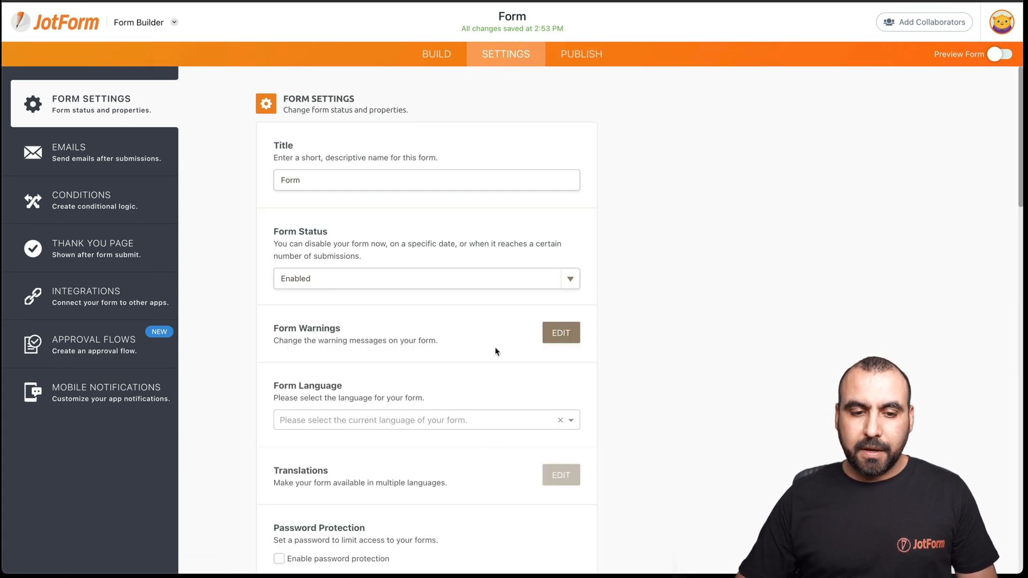
pyautogui.scroll(-3)
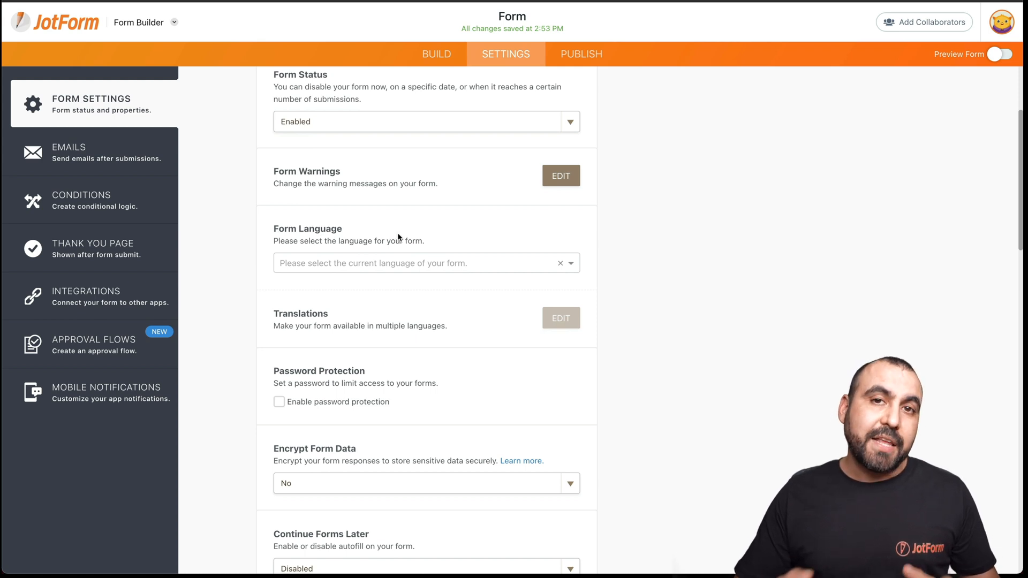
pyautogui.click(427, 263)
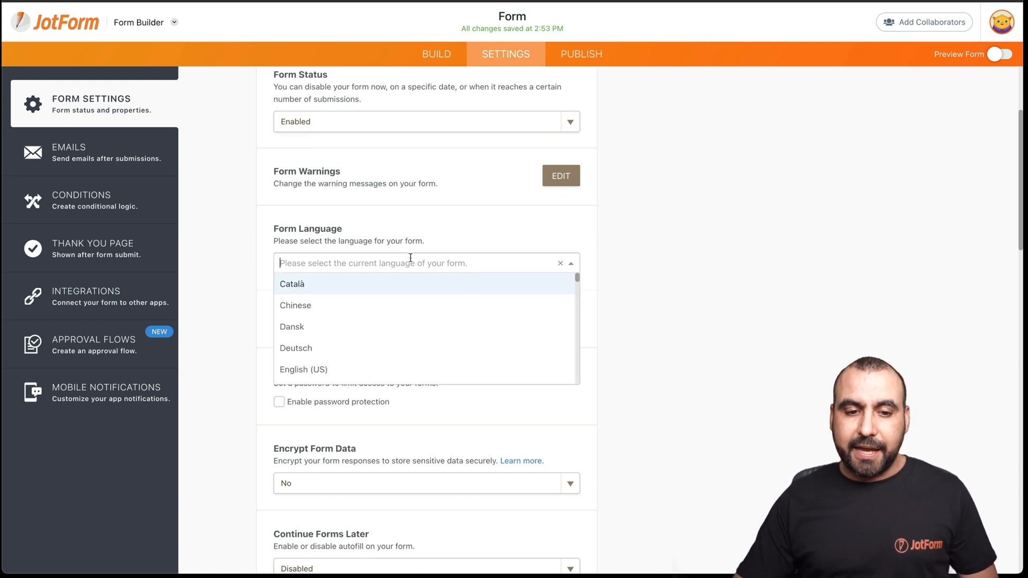
pyautogui.click(303, 369)
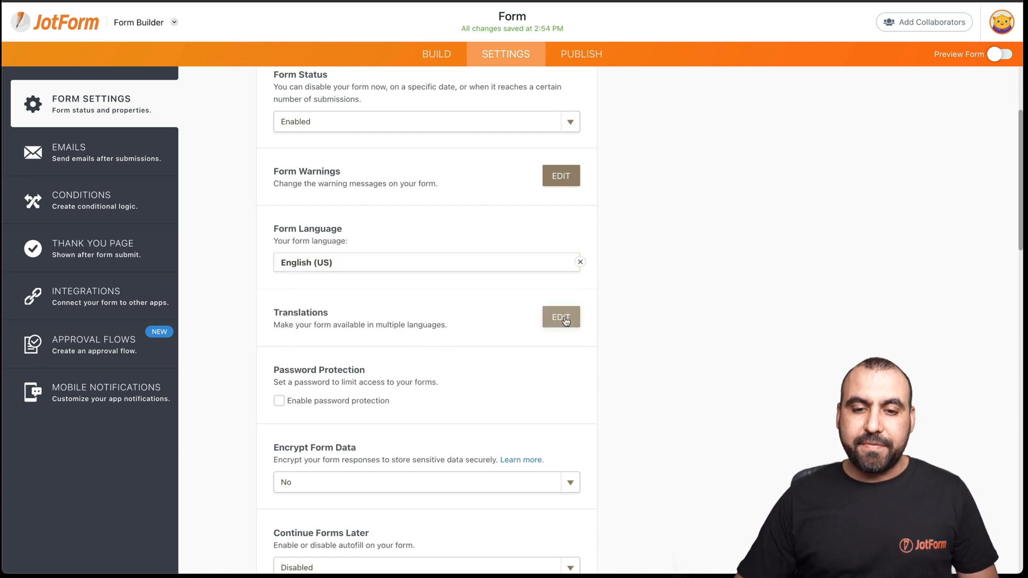
# - In Translations, add Spanish (Latin America) as a form language and review its field translations
pyautogui.click(560, 317)
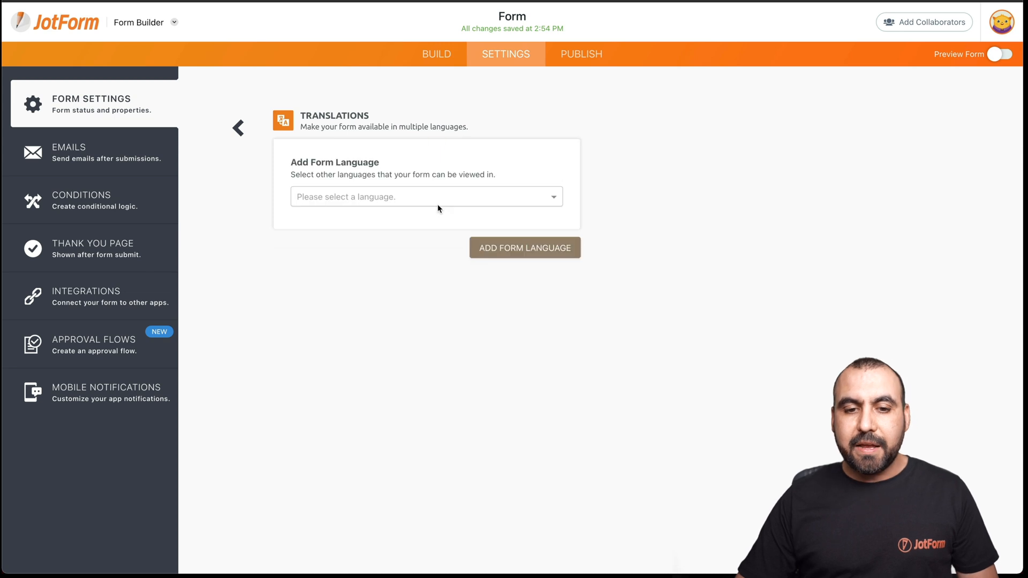
pyautogui.click(425, 197)
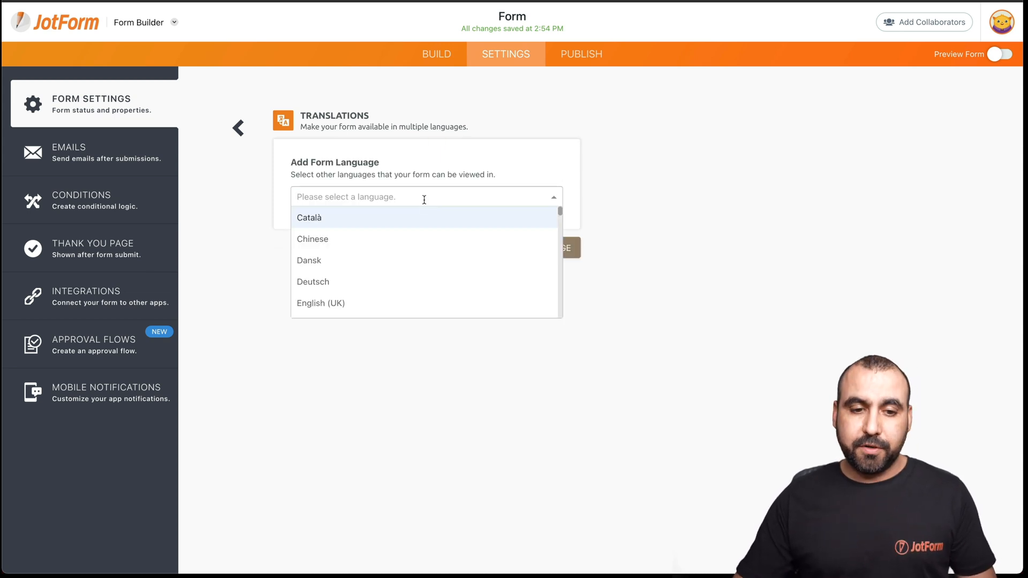
pyautogui.write('spa')
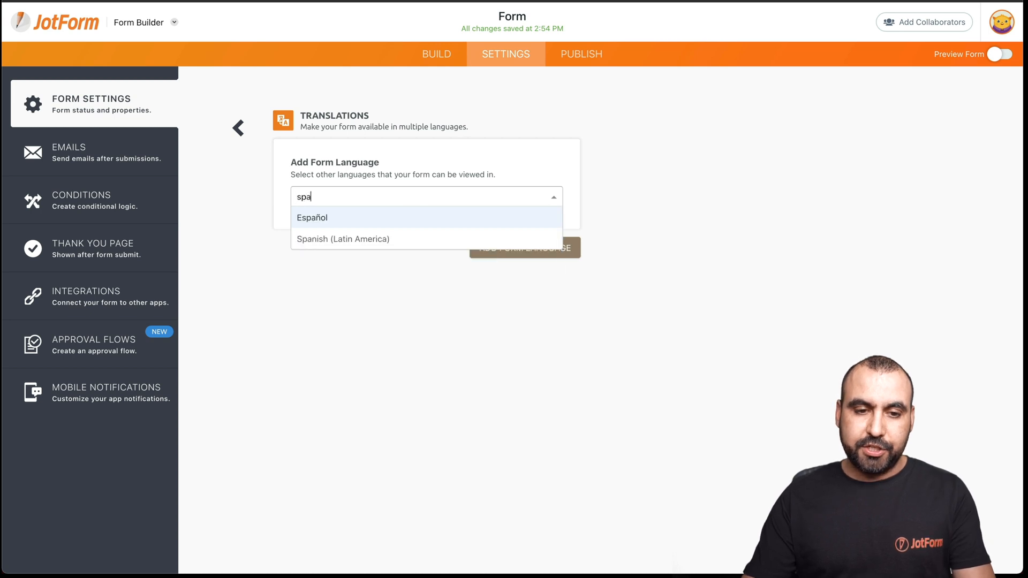
pyautogui.click(343, 239)
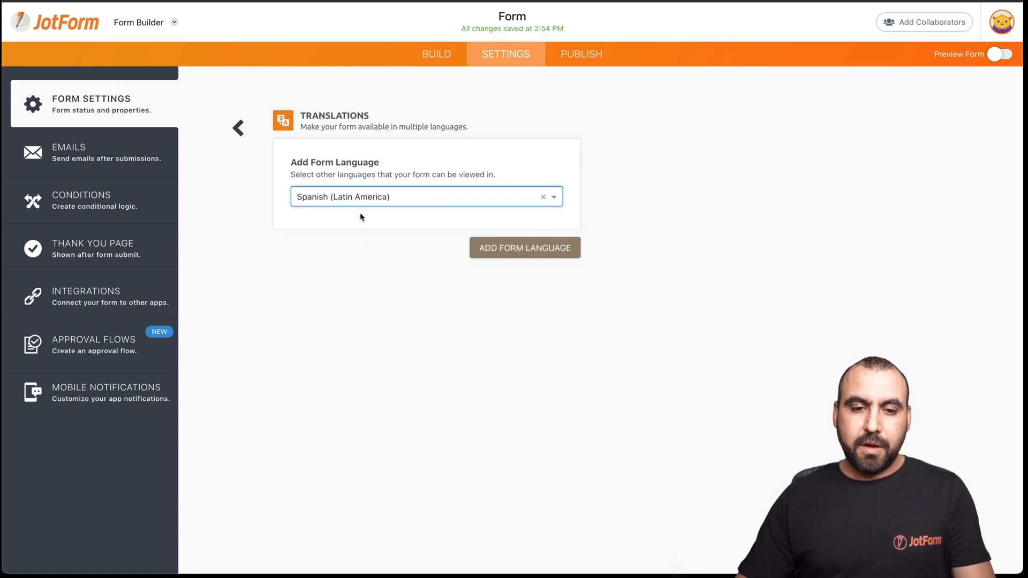
pyautogui.click(524, 247)
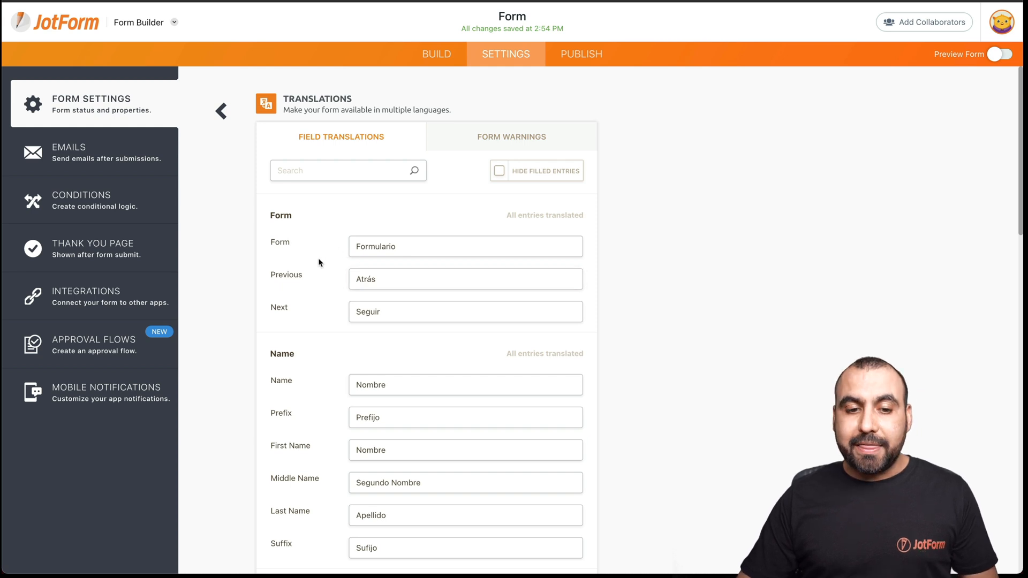
pyautogui.scroll(-3)
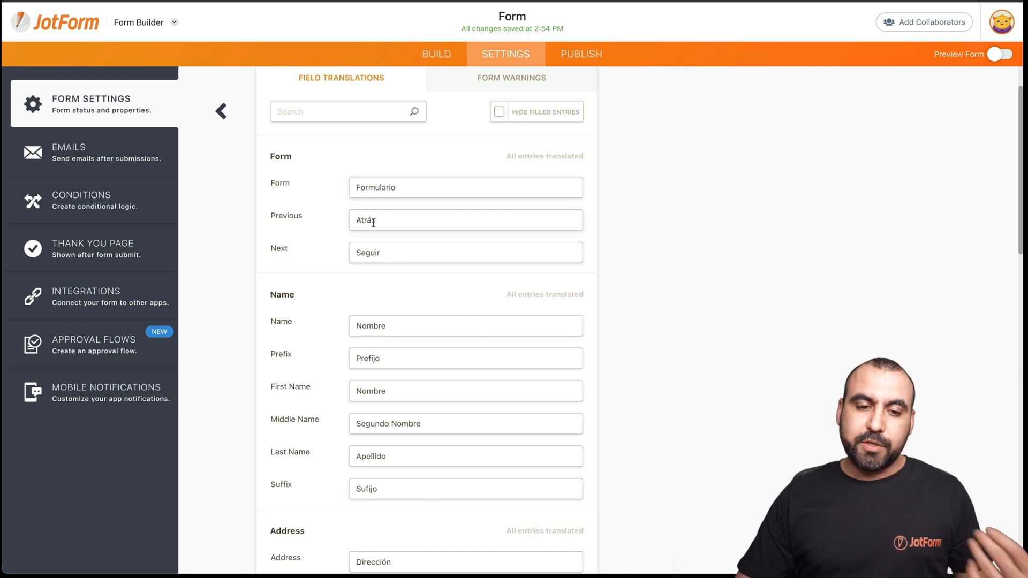
pyautogui.scroll(-3)
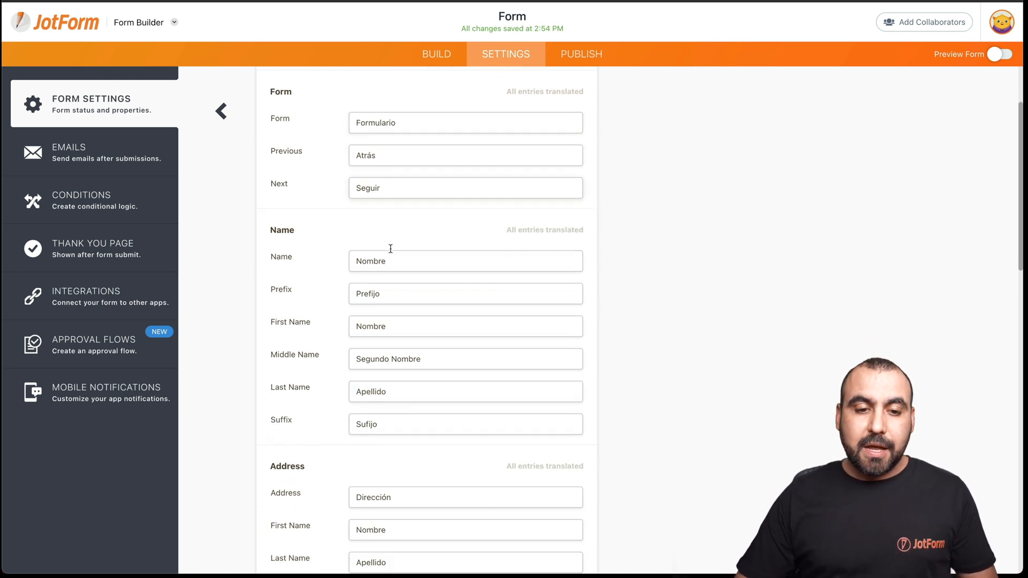
pyautogui.scroll(-3)
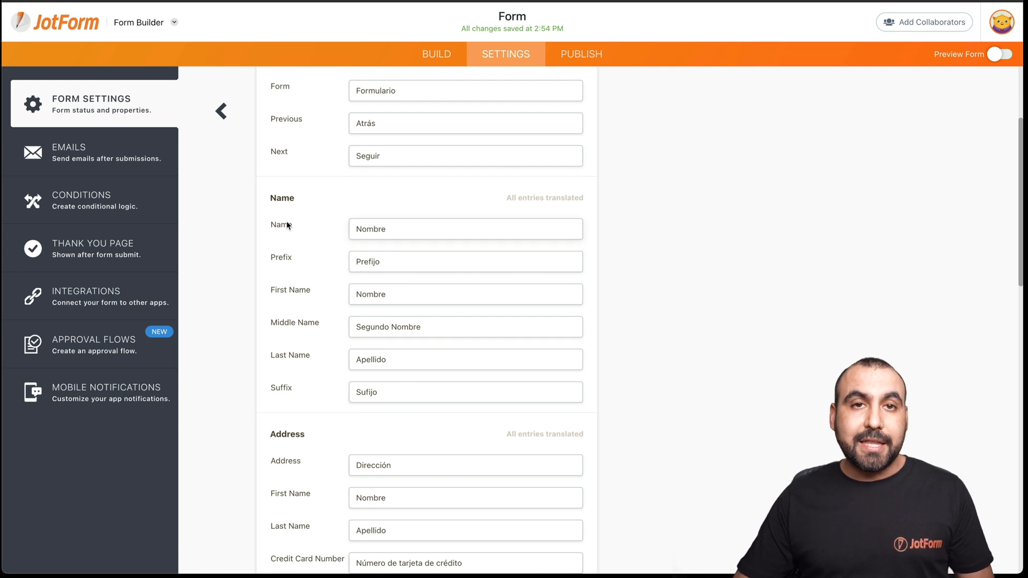
pyautogui.scroll(-3)
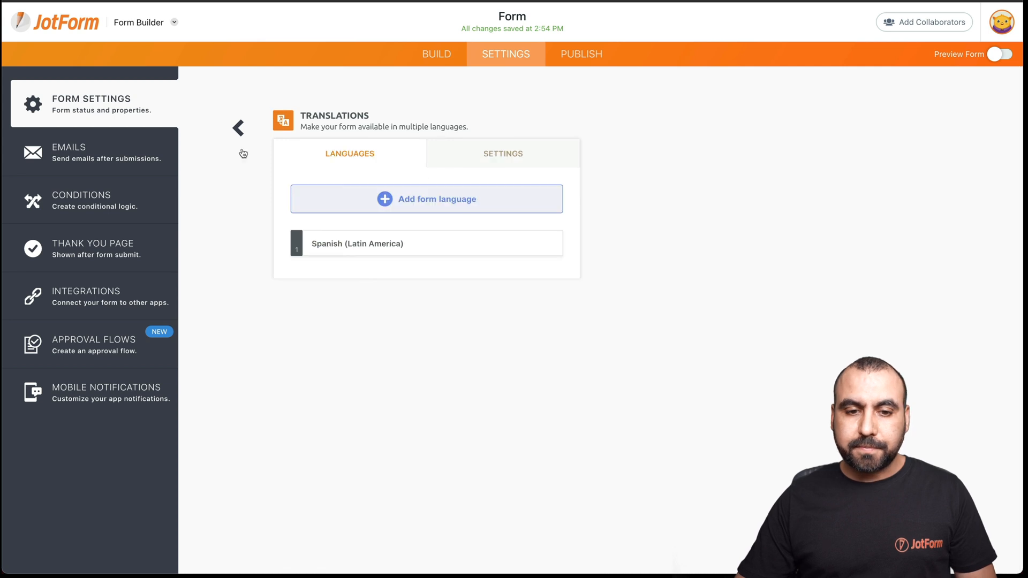
# - Add Deutsch as another translation language
pyautogui.click(426, 199)
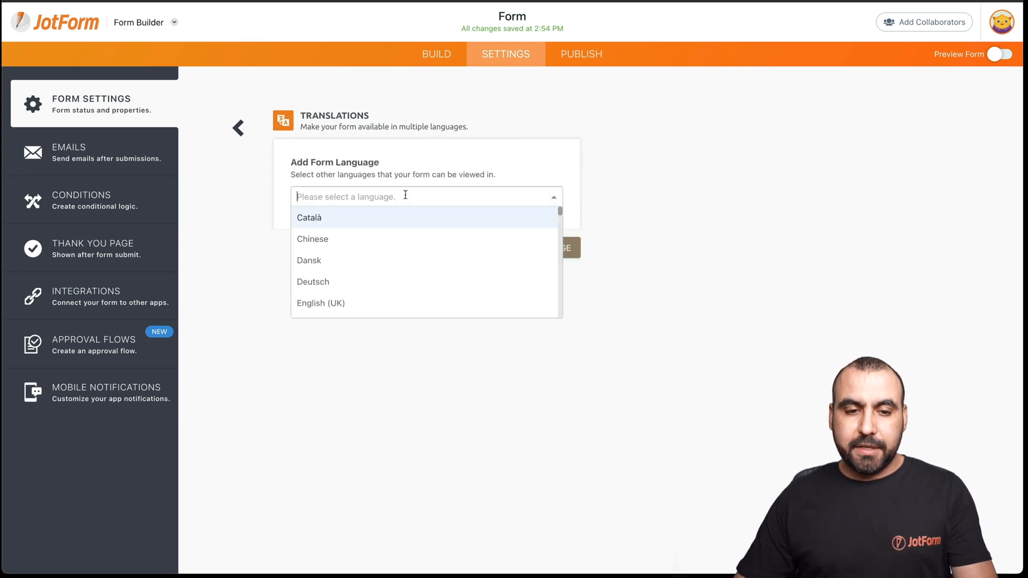
pyautogui.click(312, 281)
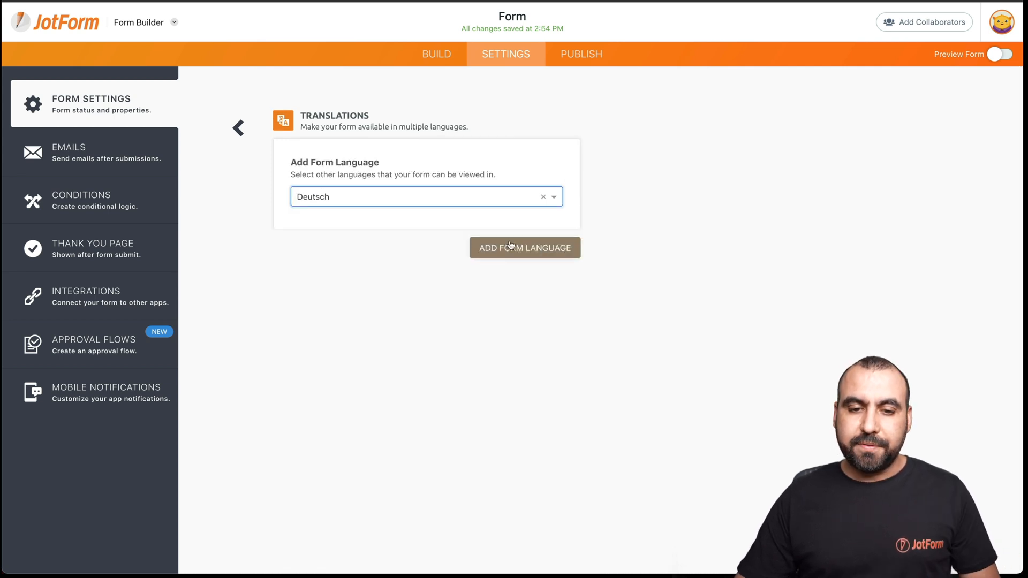
pyautogui.click(525, 247)
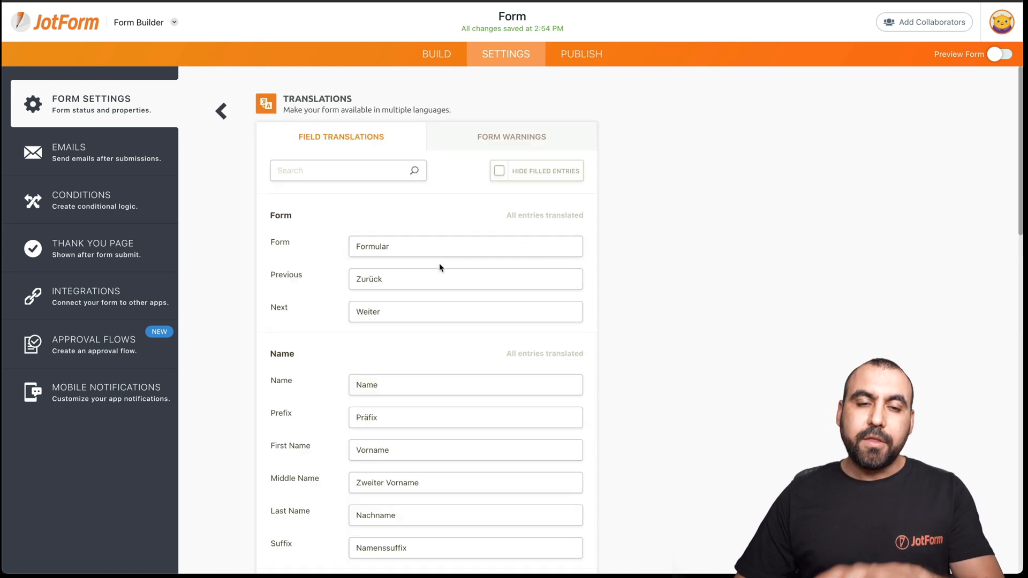
pyautogui.moveTo(241, 116)
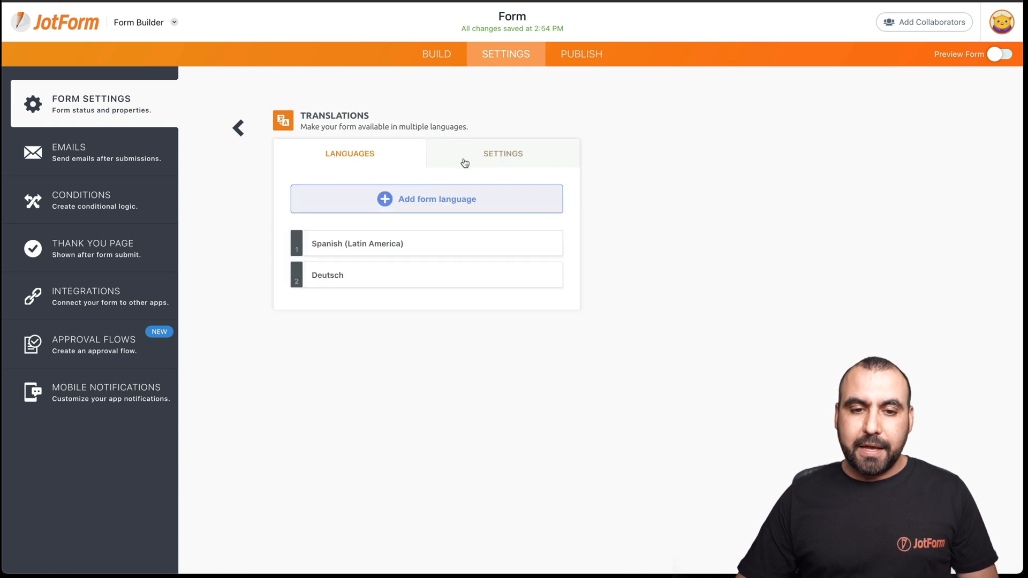
# - Add German (Germany) as a translation language and return to the languages list
pyautogui.click(426, 199)
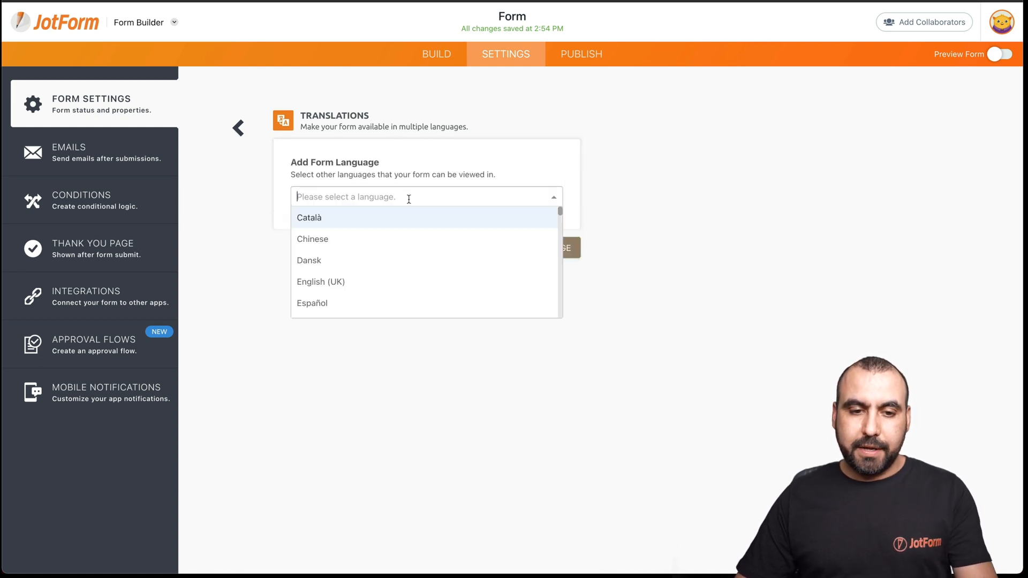
pyautogui.write('germa')
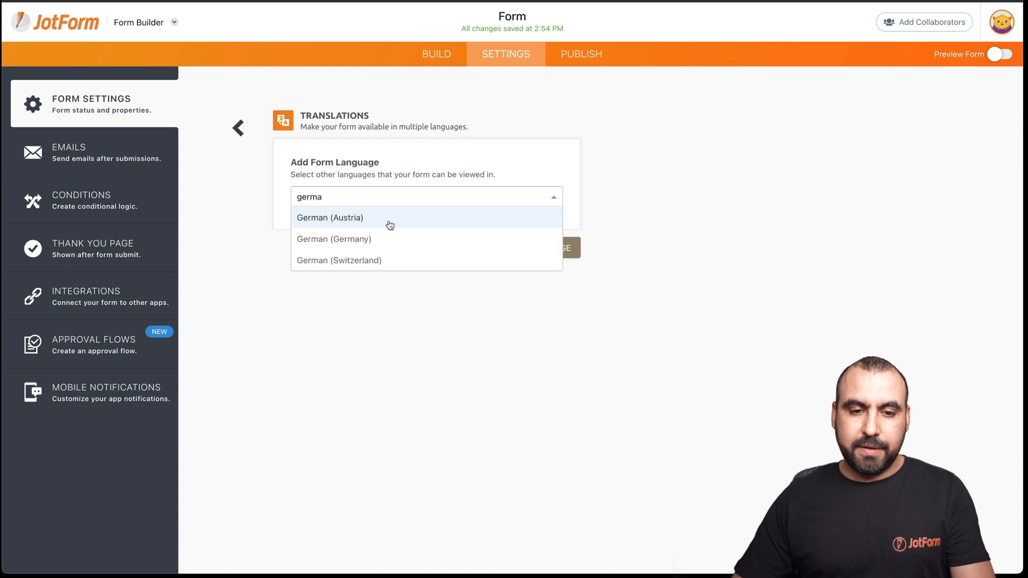
pyautogui.click(331, 217)
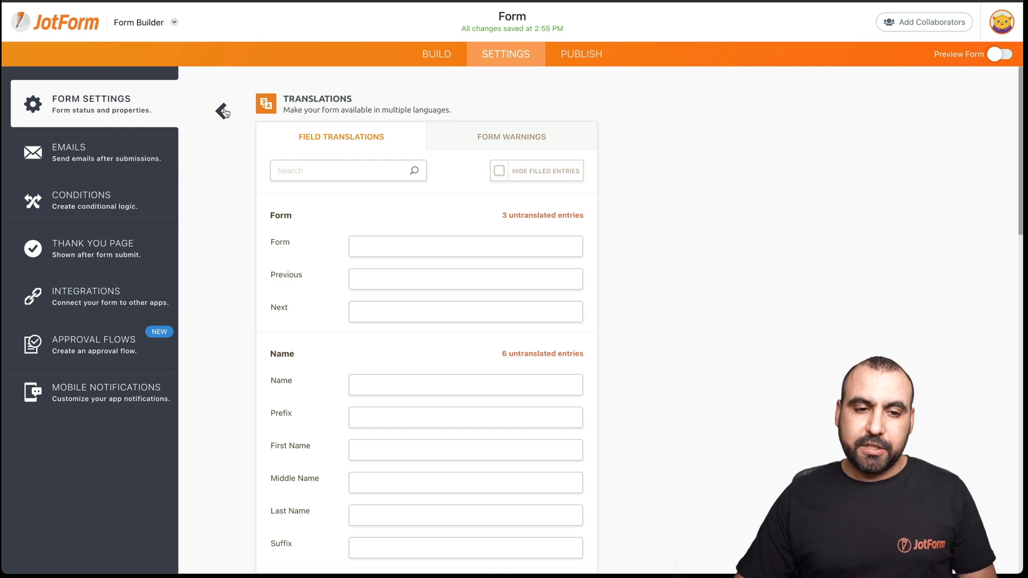
pyautogui.click(349, 153)
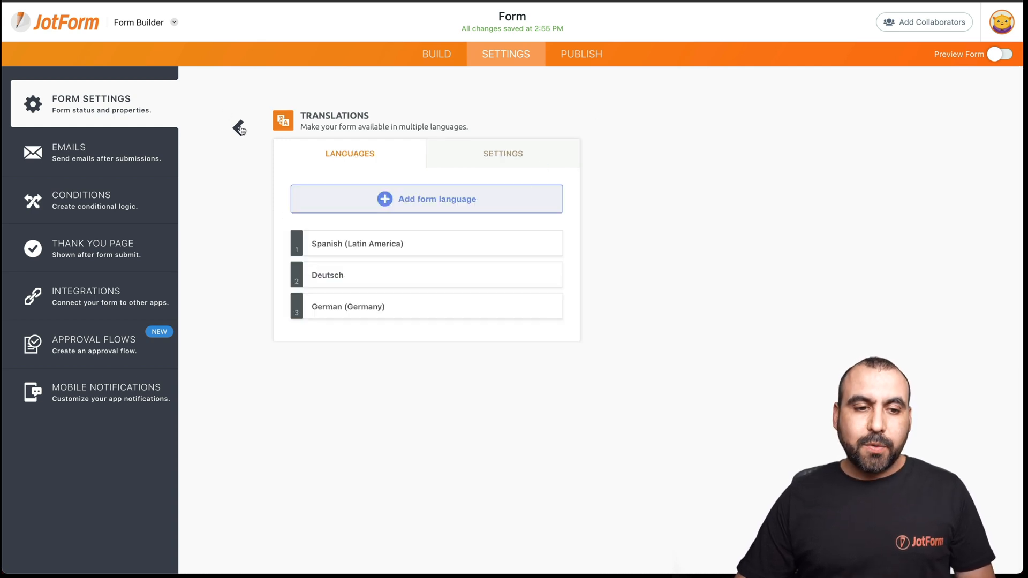
# - In the Emails settings, create a new autoresponder email
pyautogui.click(92, 152)
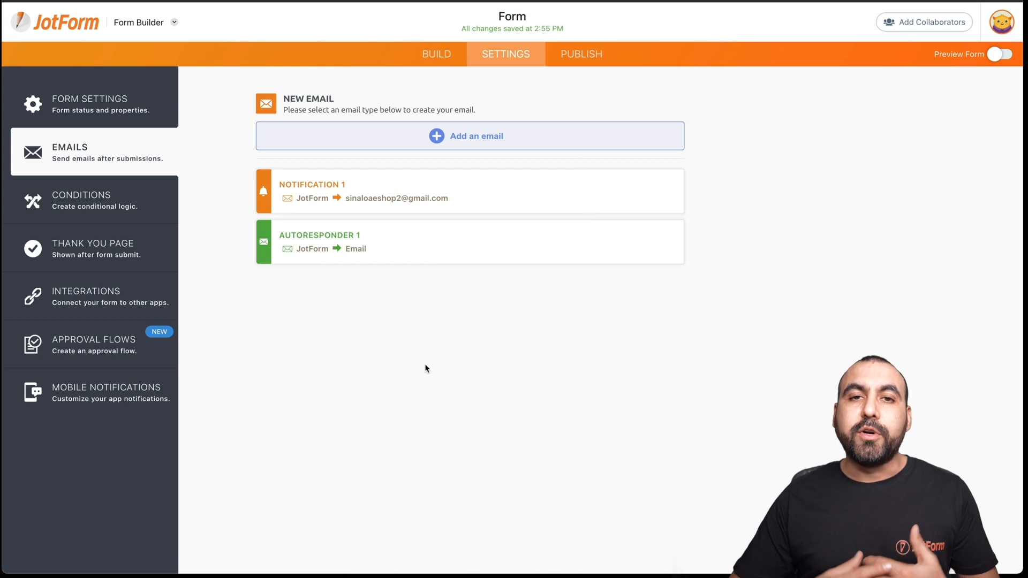
pyautogui.moveTo(468, 192)
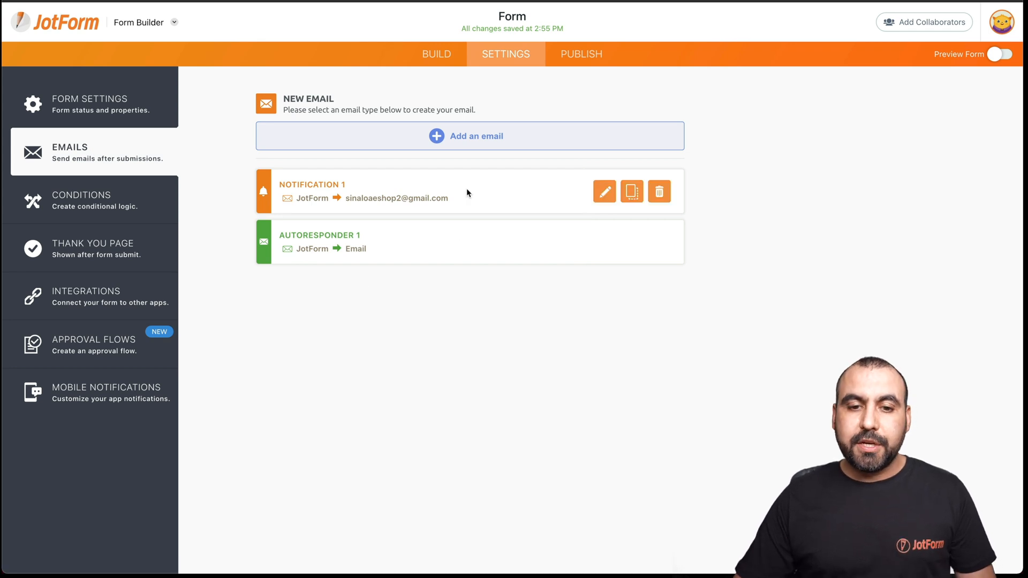
pyautogui.click(469, 136)
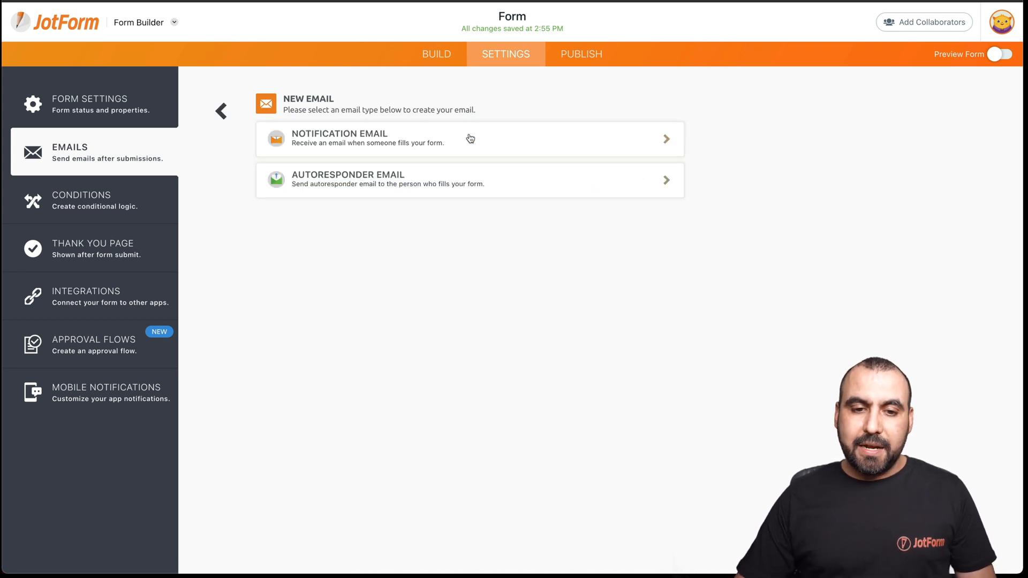
pyautogui.click(469, 180)
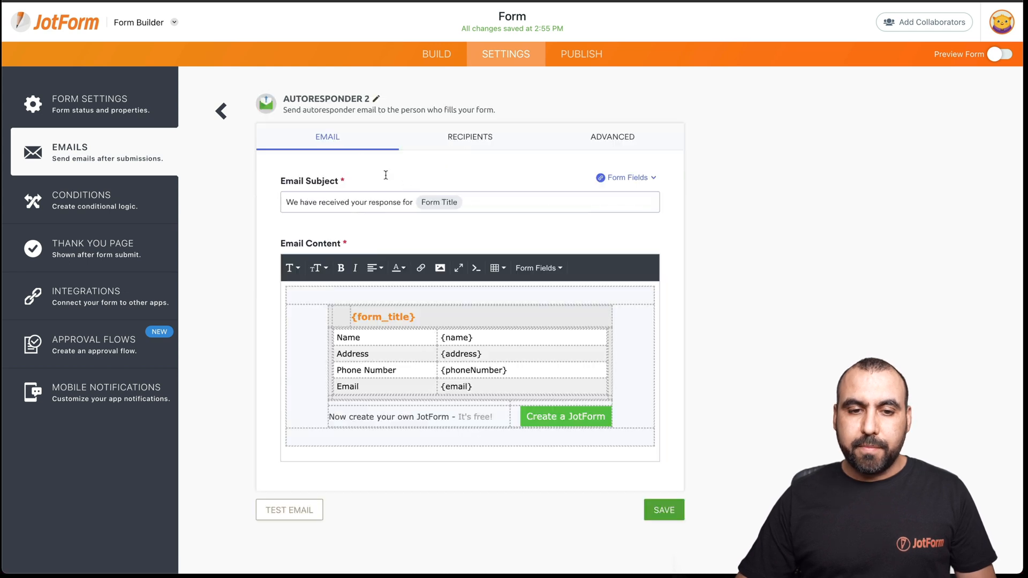
# - Rename the autoresponder to English and save it
pyautogui.click(376, 98)
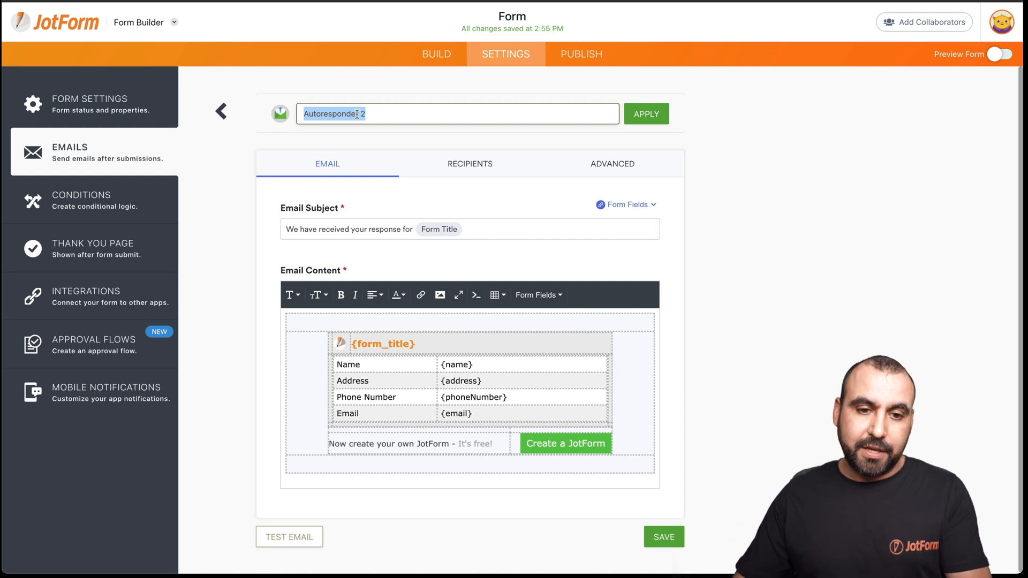
pyautogui.write('English')
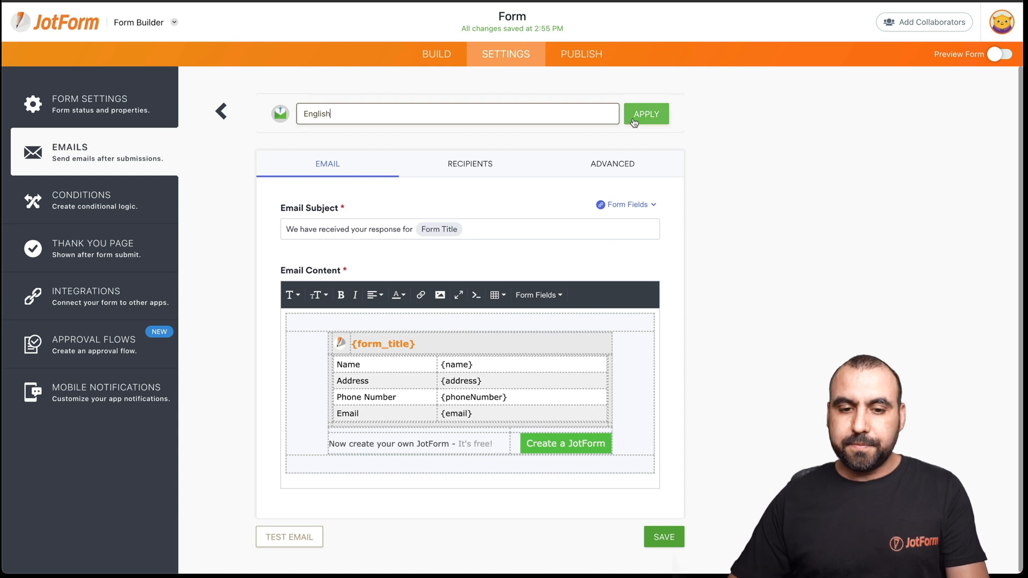
pyautogui.click(644, 114)
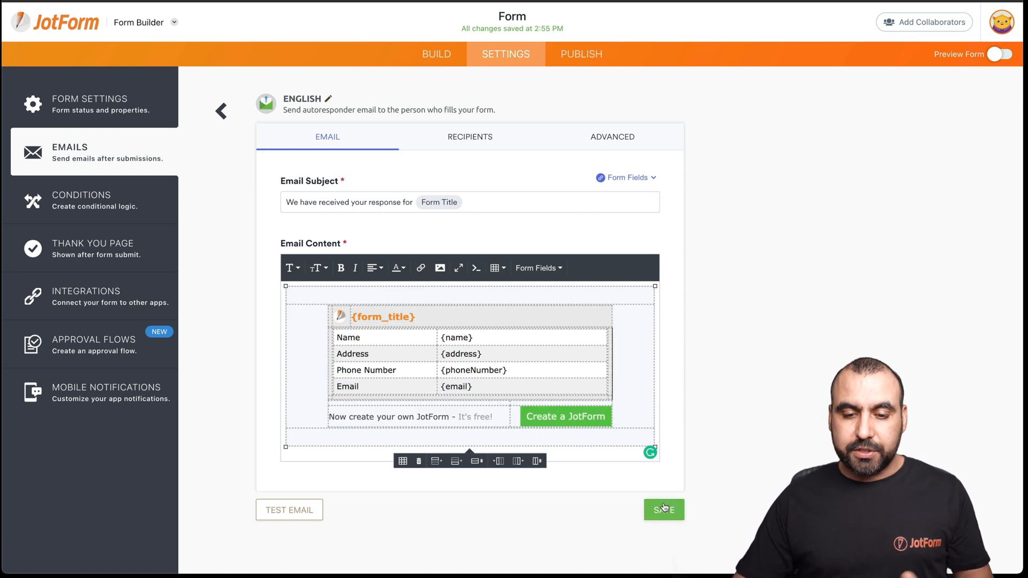
pyautogui.click(221, 110)
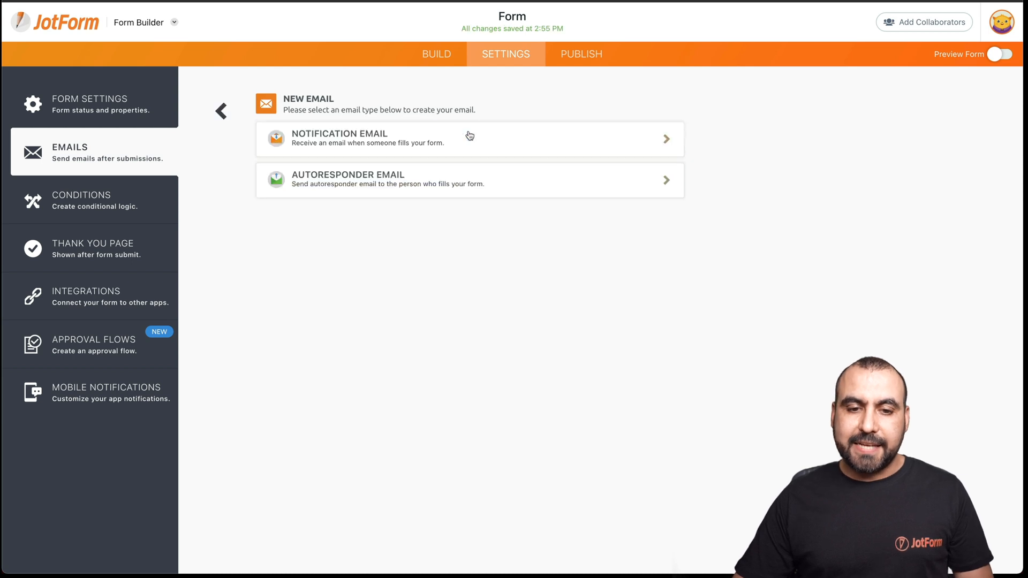
# - Create another autoresponder email named Spanish
pyautogui.click(468, 180)
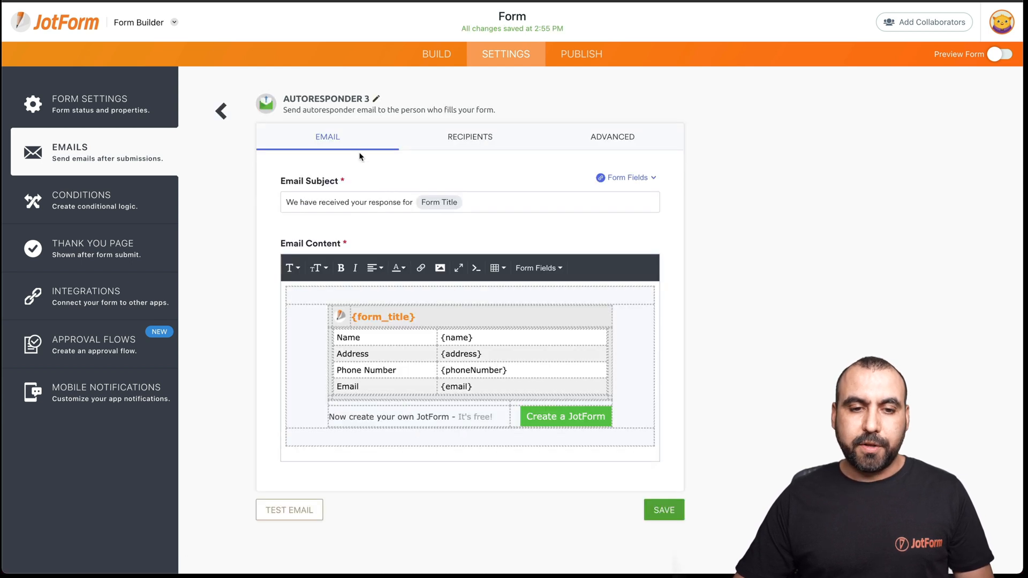
pyautogui.click(375, 98)
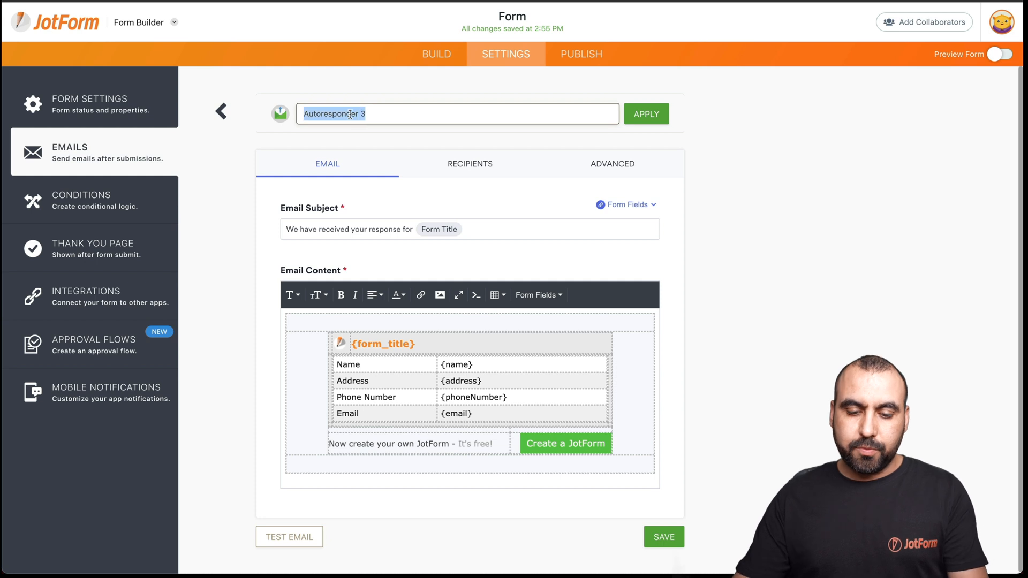
pyautogui.write('Spanish')
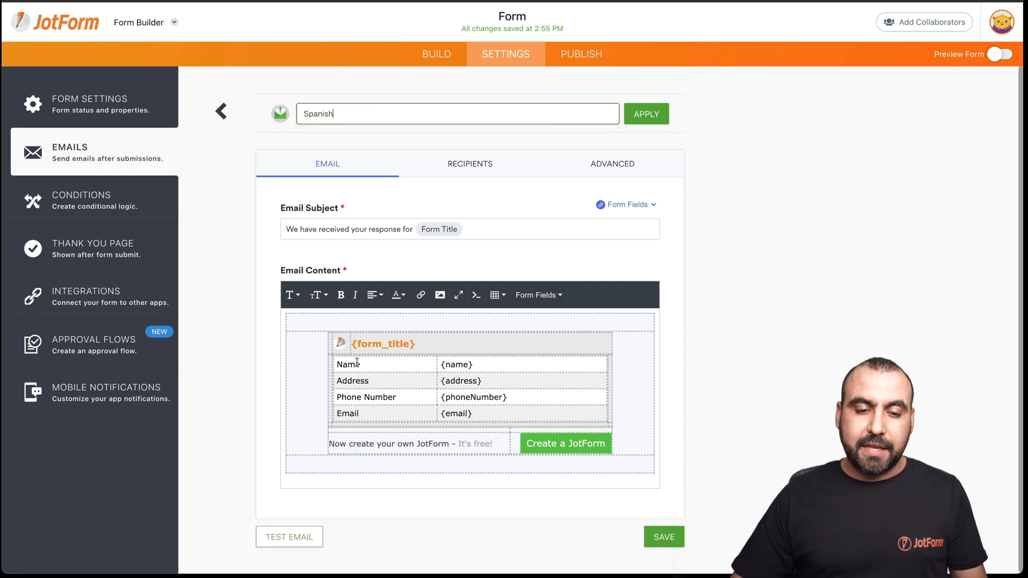
pyautogui.click(645, 113)
pyautogui.write('ombr')
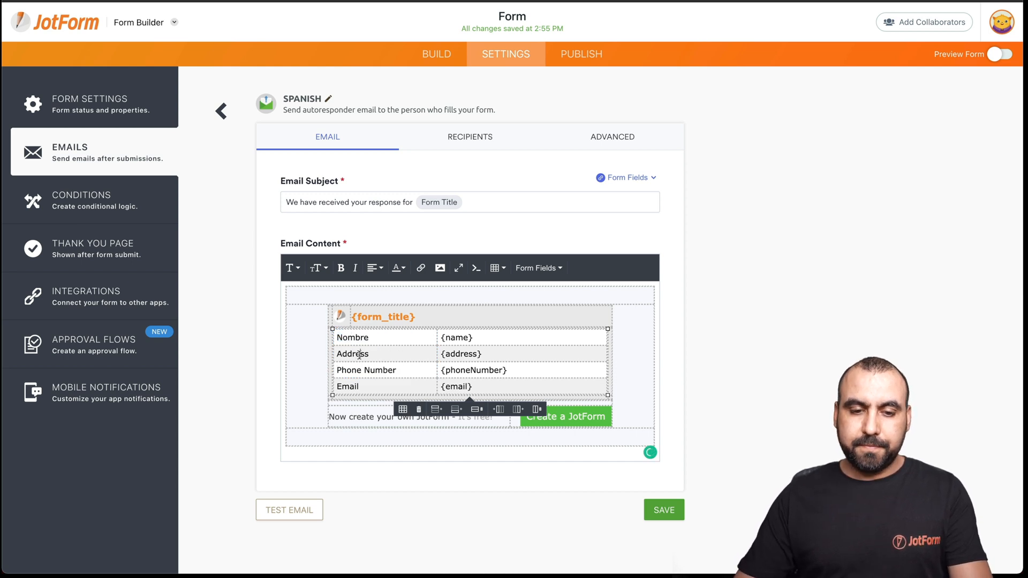
# - Translate its table labels to Nombre, Direccion and Numero de telefono, then save it
pyautogui.write('Direccion')
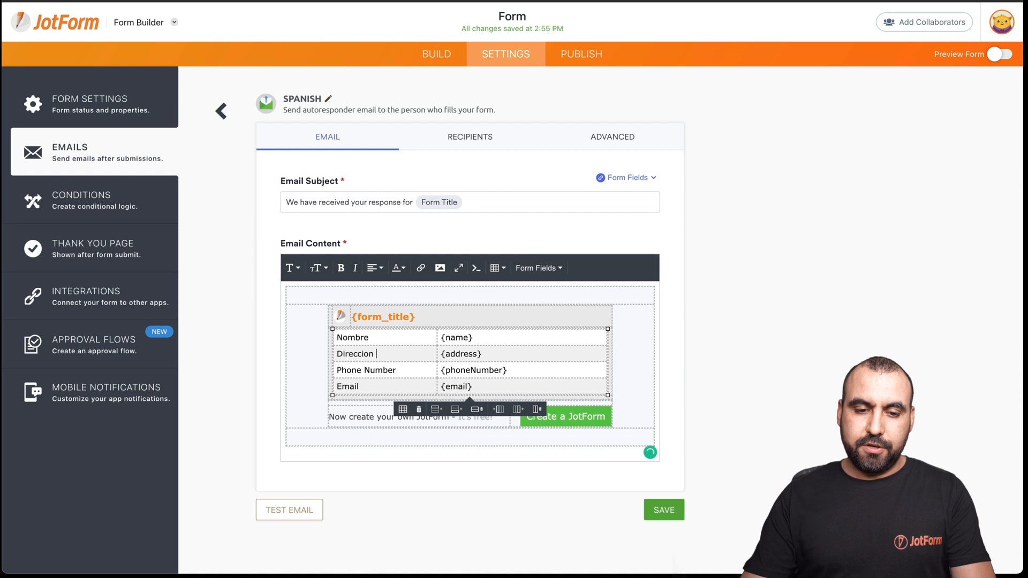
pyautogui.write('Numero de telefono')
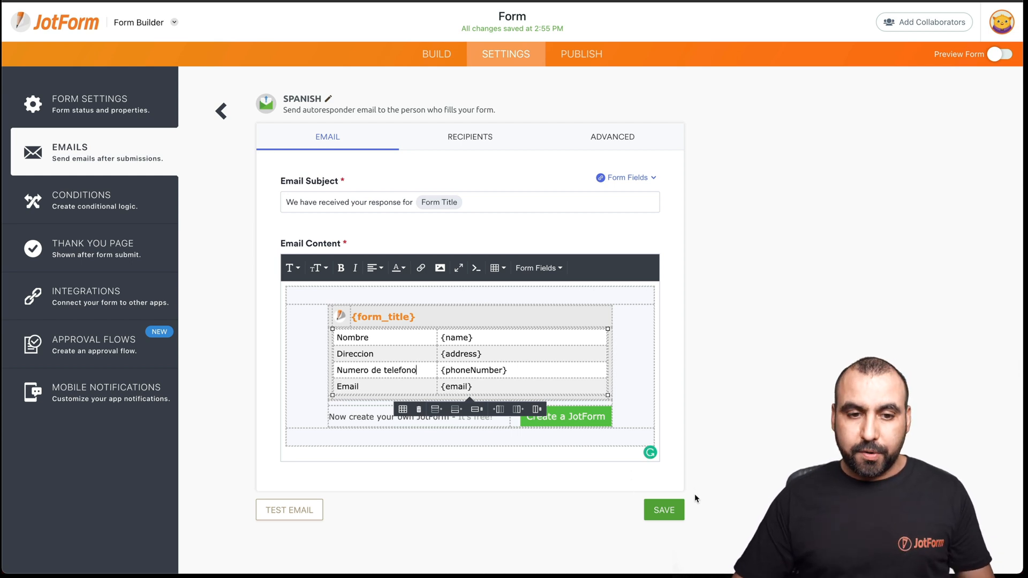
pyautogui.click(347, 202)
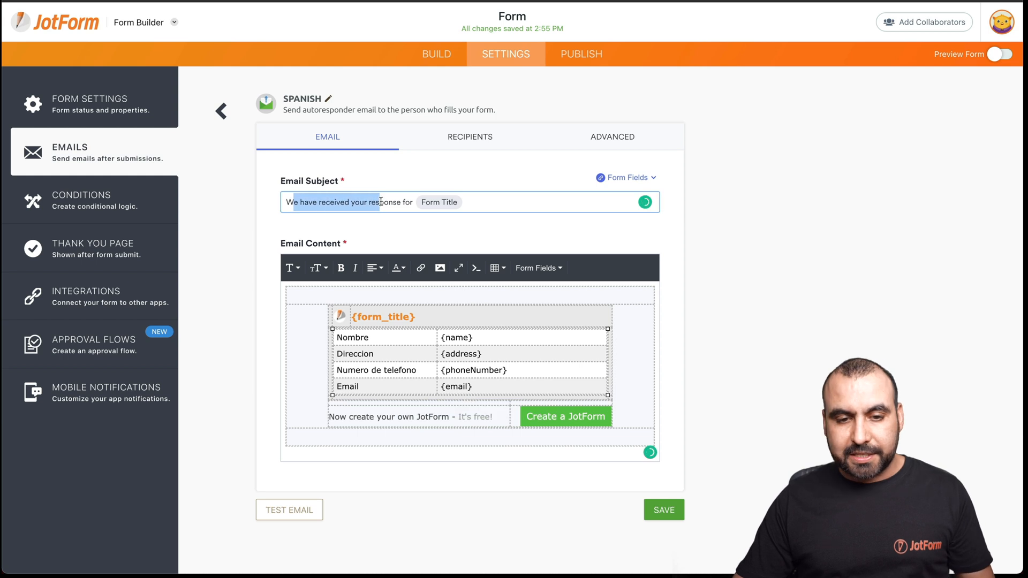
pyautogui.click(221, 110)
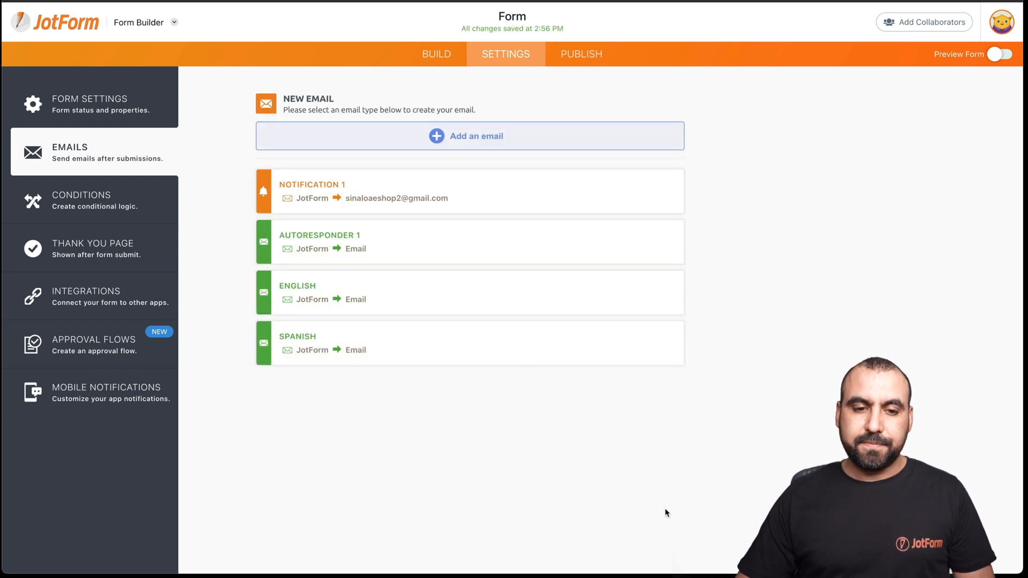
pyautogui.moveTo(467, 136)
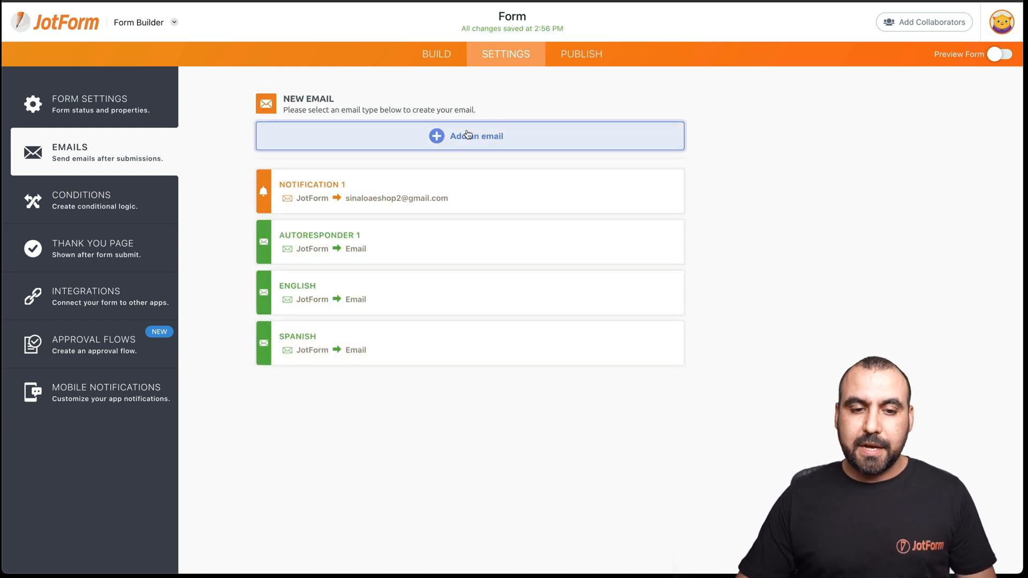
# - Add an autoresponder email named German and save it
pyautogui.click(469, 136)
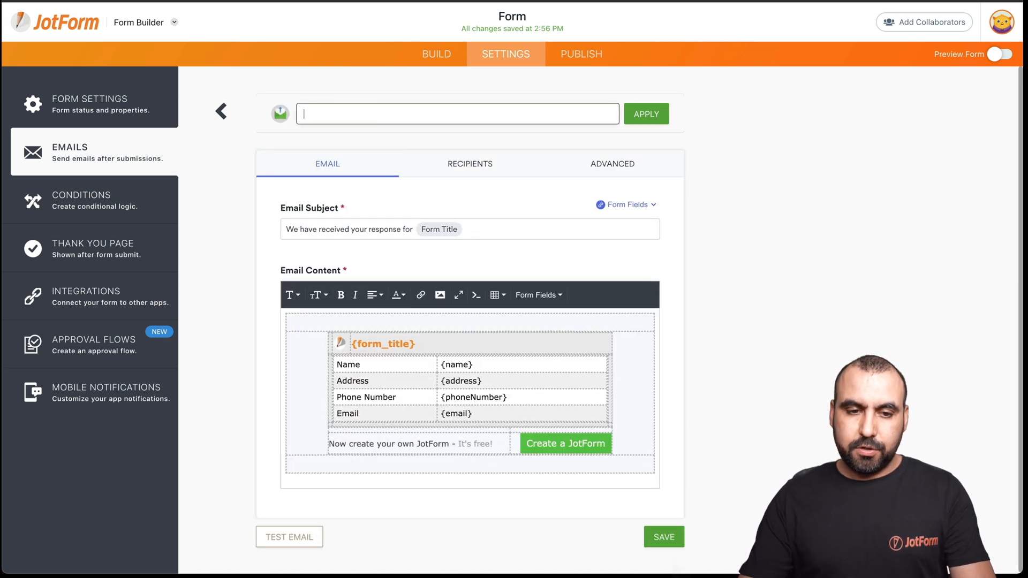
pyautogui.write('German')
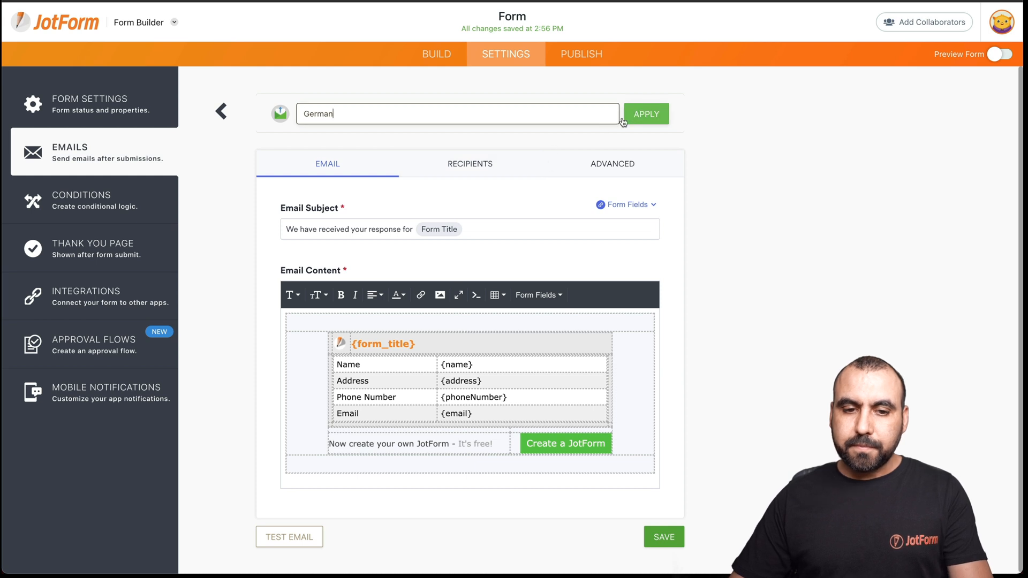
pyautogui.click(645, 113)
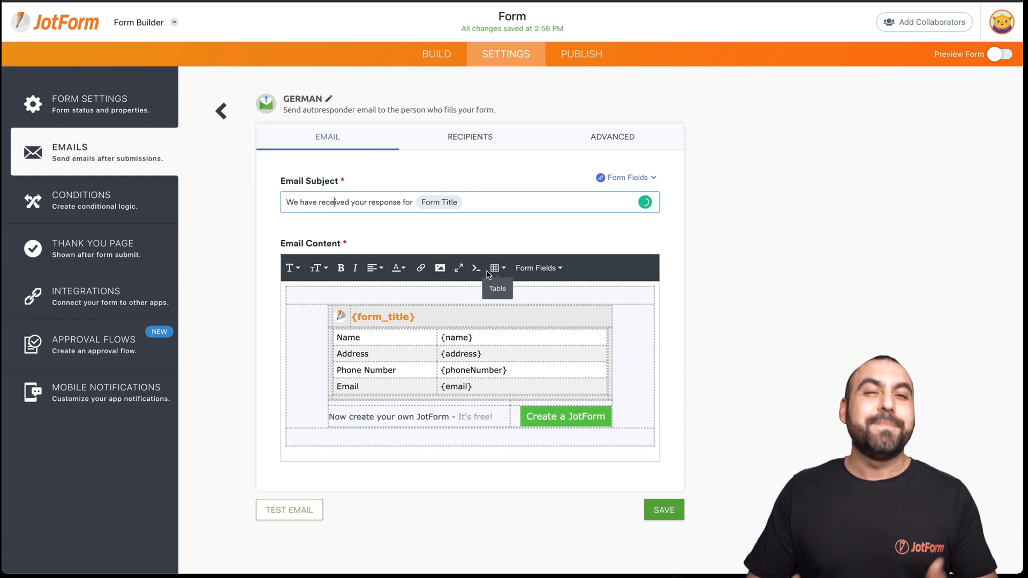
pyautogui.click(220, 110)
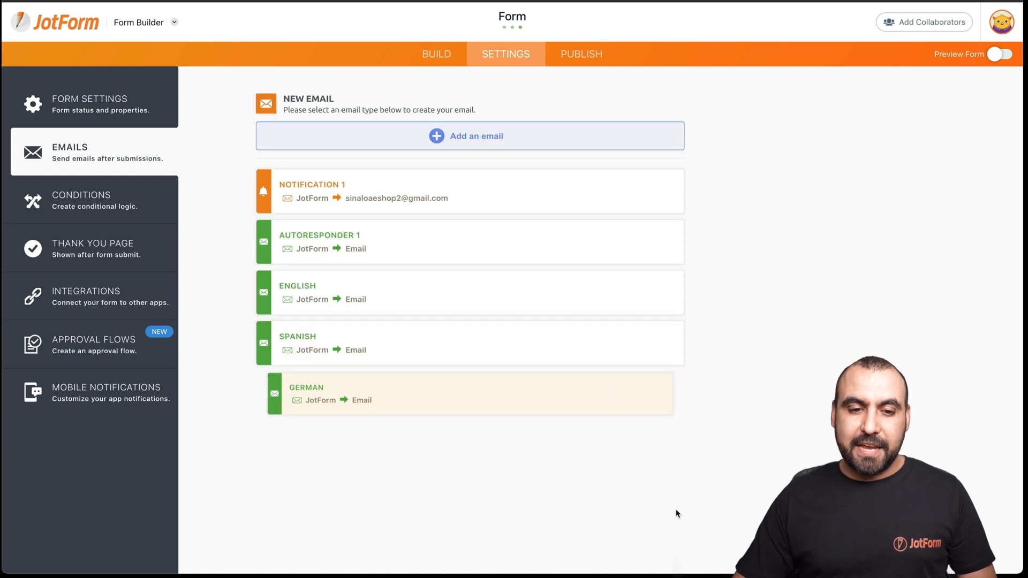
# - Add another autoresponder email named Dutch
pyautogui.click(469, 136)
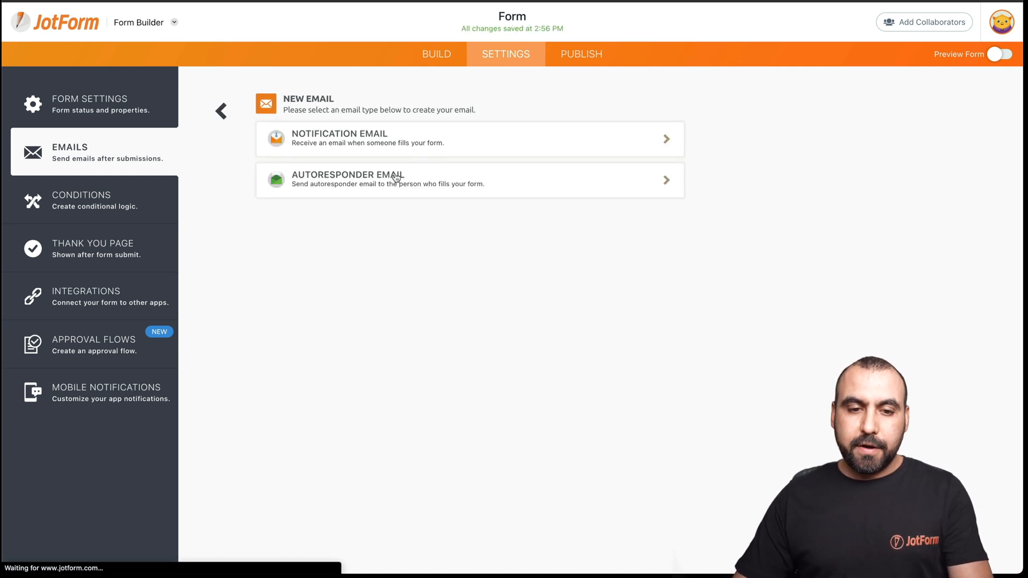
pyautogui.click(349, 180)
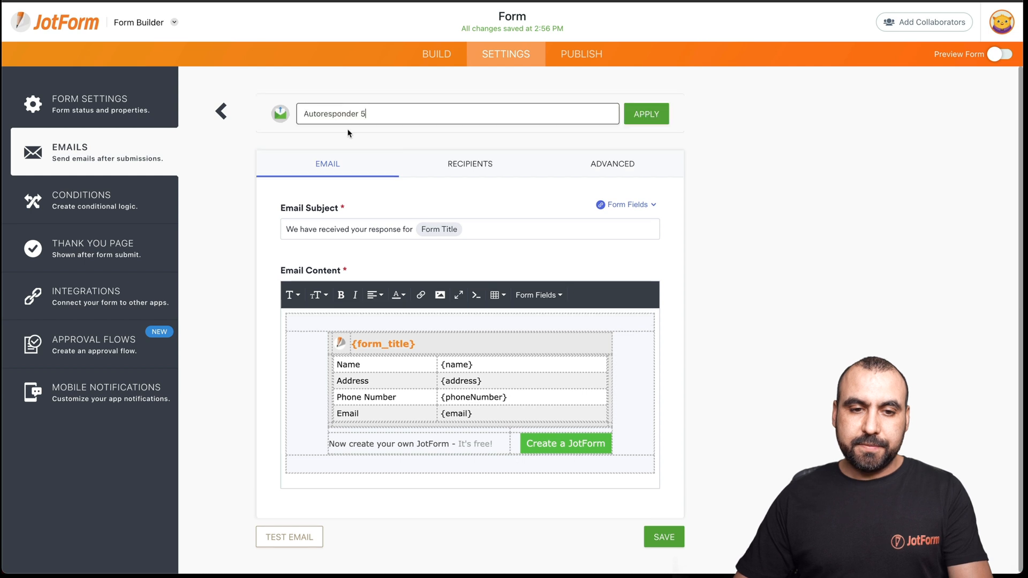
pyautogui.write('Dutch')
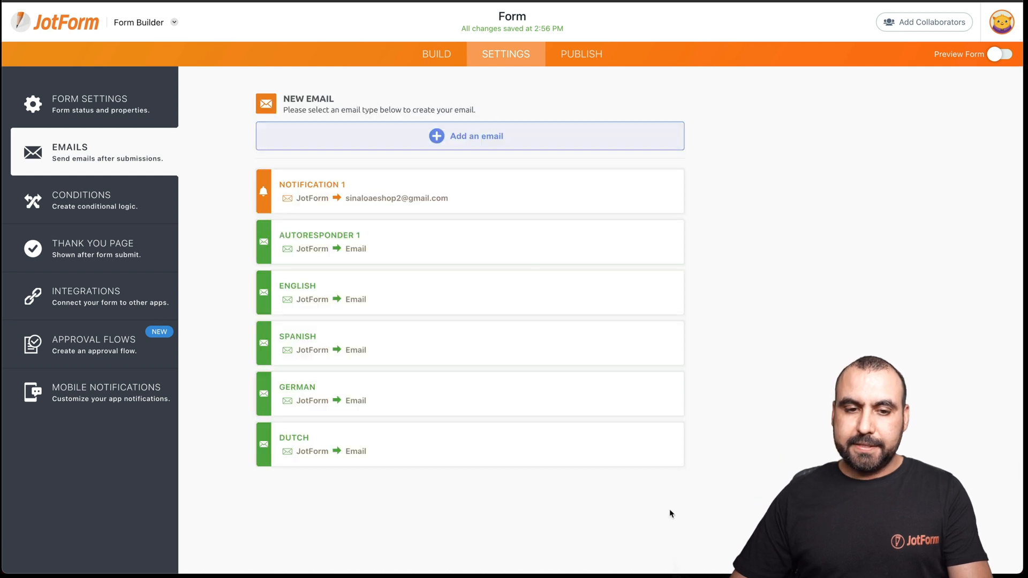
pyautogui.moveTo(555, 379)
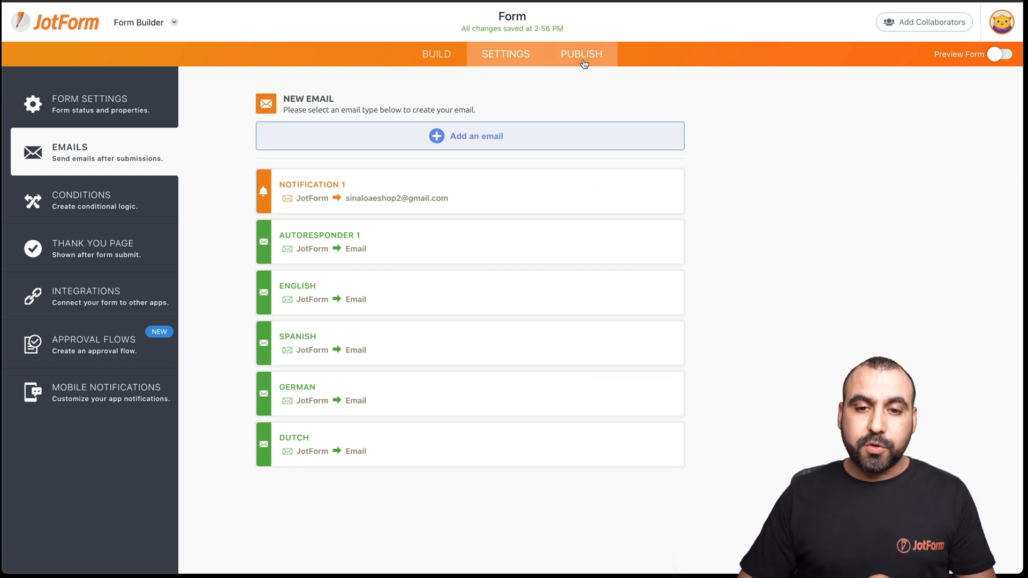
# - Publish and open the live form, switching its language to Spanish (Latin America)
pyautogui.click(999, 54)
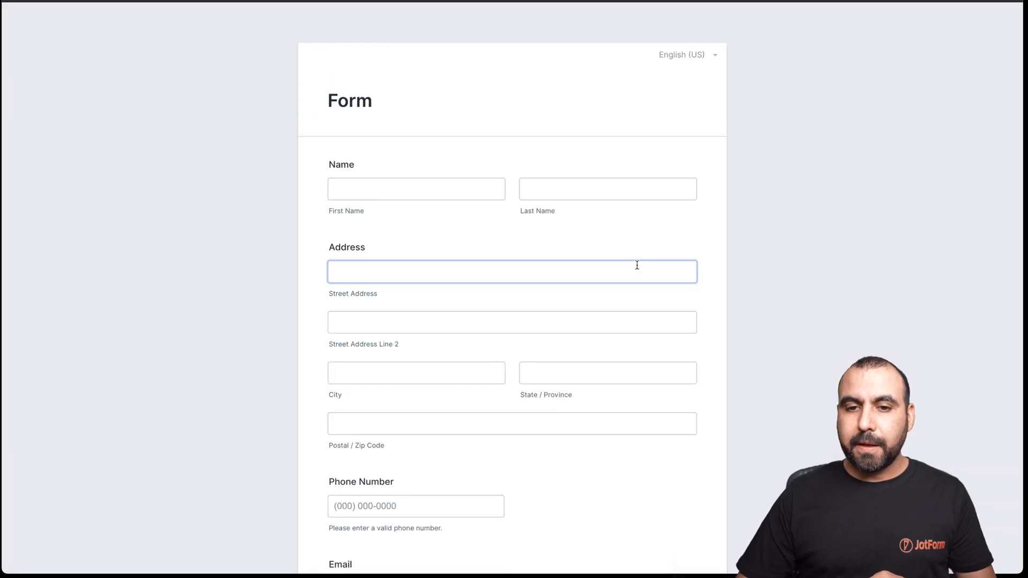
pyautogui.click(682, 55)
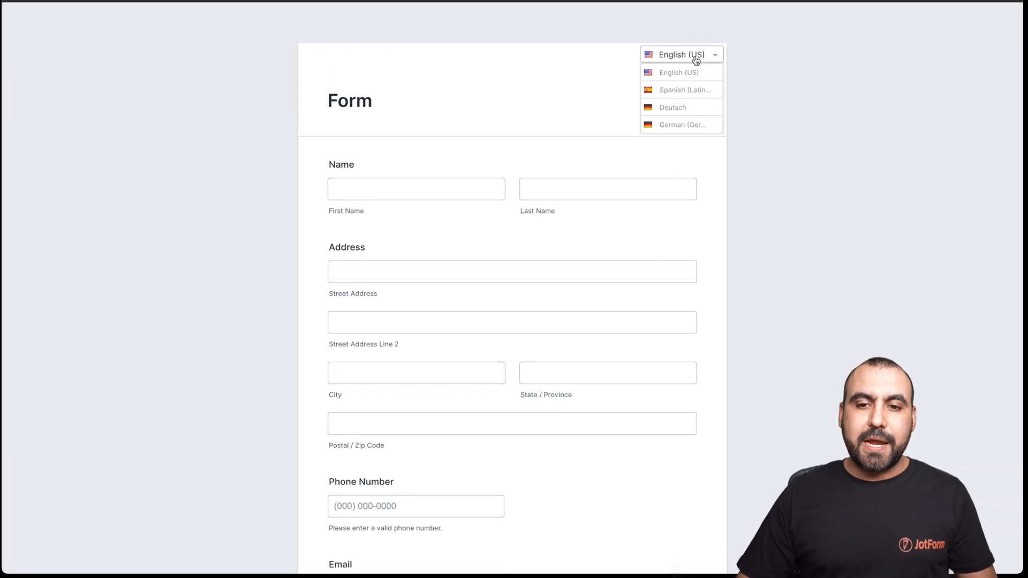
pyautogui.moveTo(682, 72)
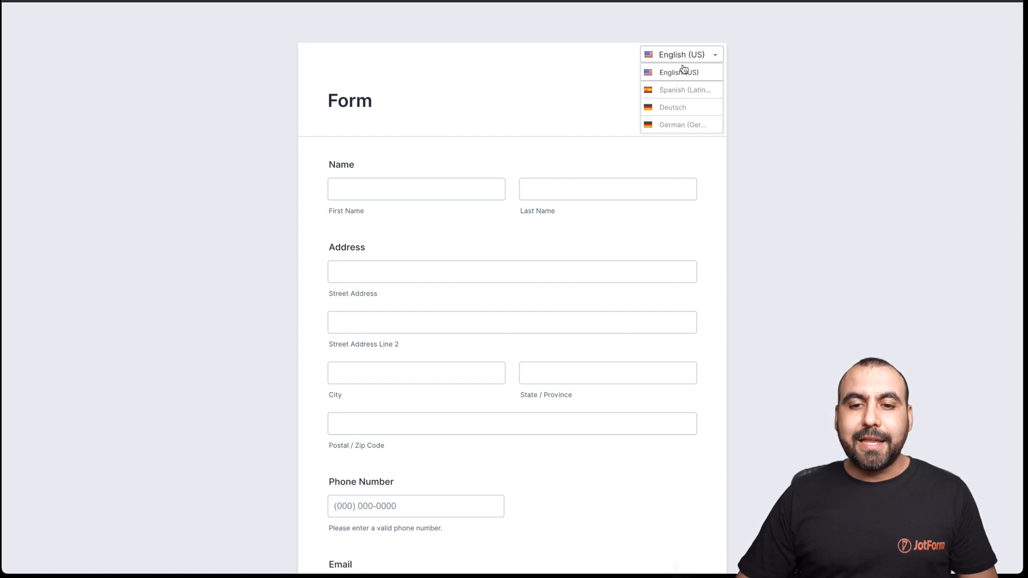
pyautogui.click(681, 90)
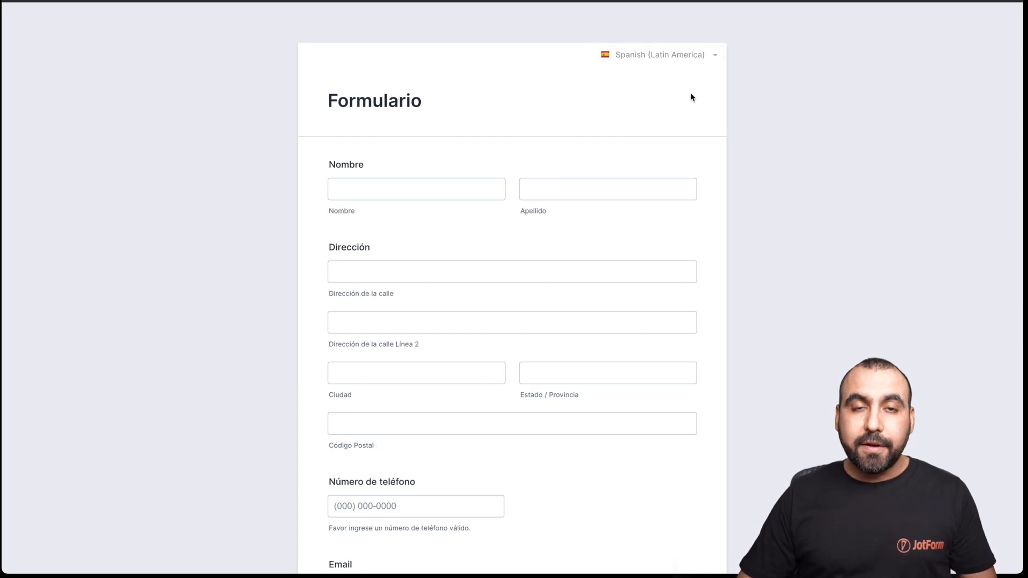
pyautogui.moveTo(675, 135)
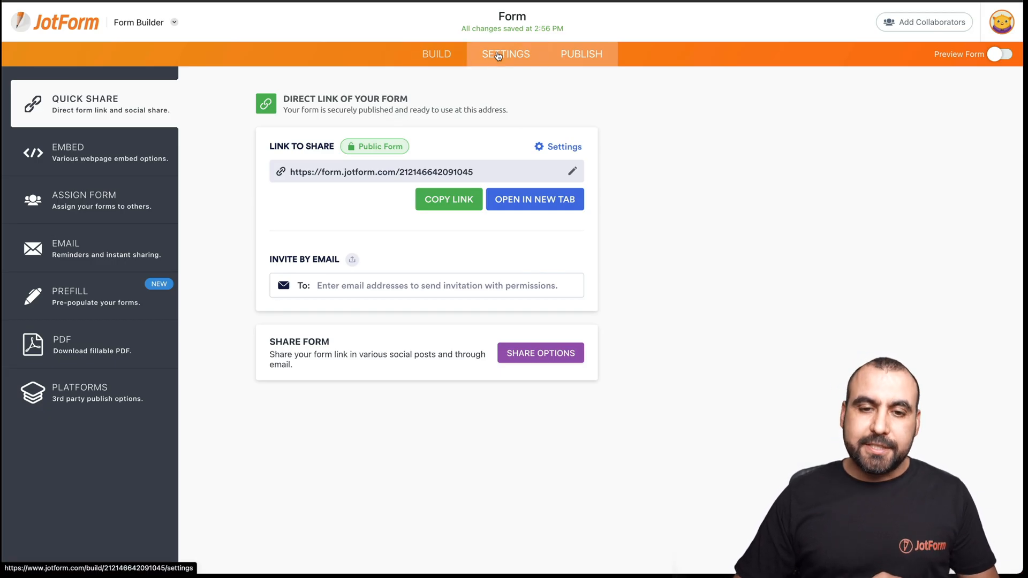
# - In Conditions, start a Change E-mail Recipient rule checking IF Language Is Equal To
pyautogui.click(83, 200)
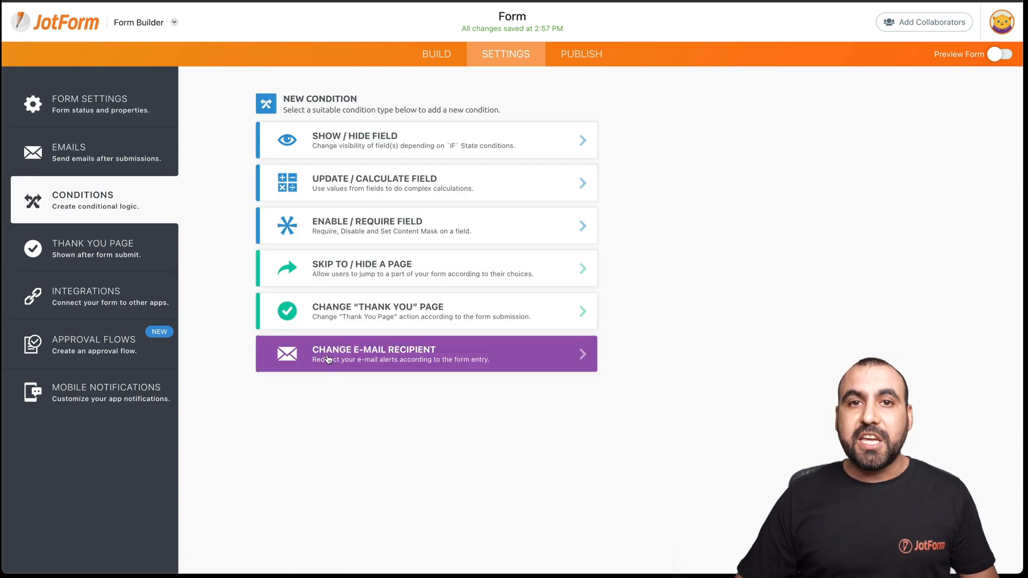
pyautogui.click(427, 353)
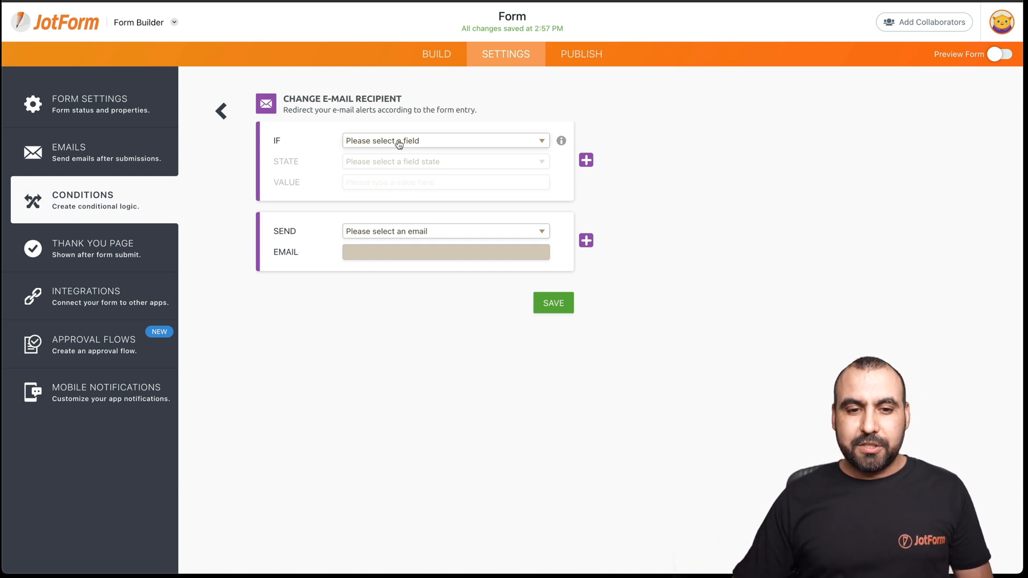
pyautogui.click(445, 141)
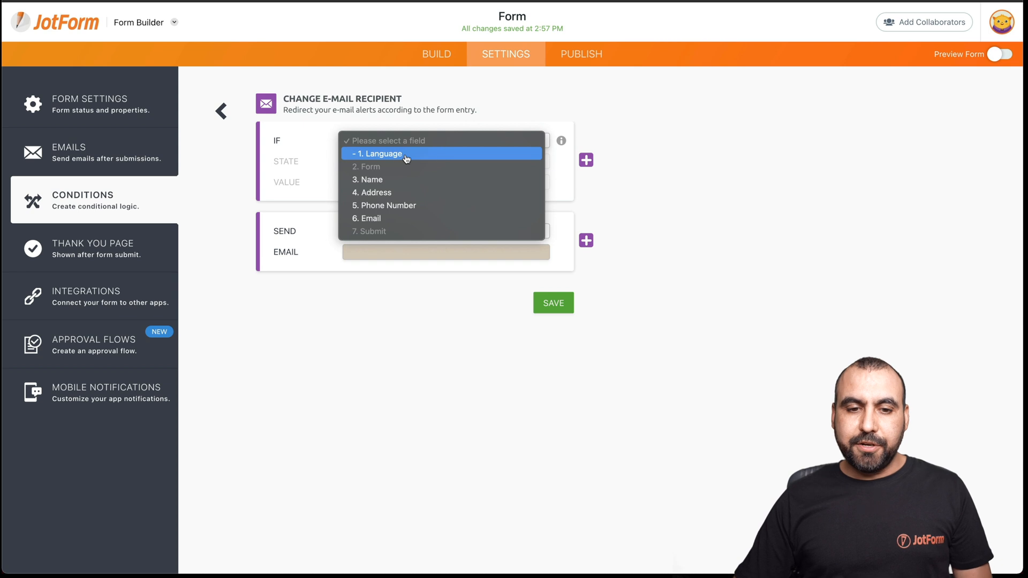
pyautogui.click(381, 153)
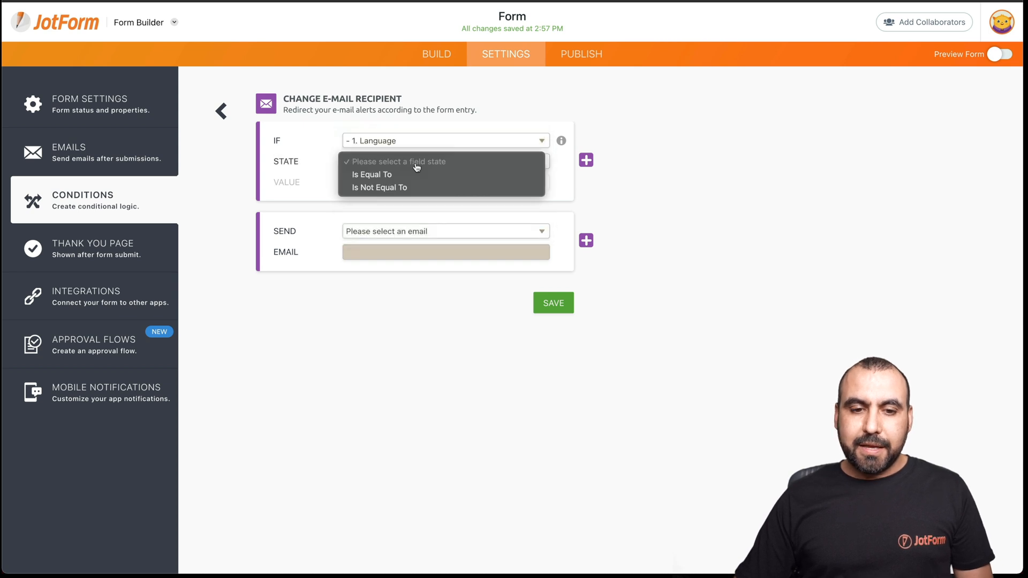
pyautogui.click(371, 174)
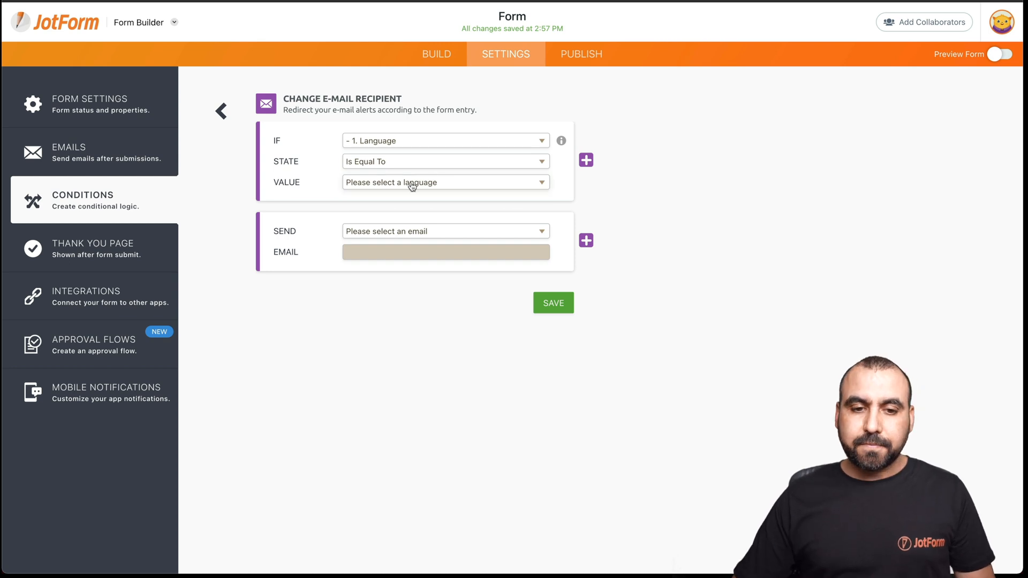
# - Set the value to English (US), send the English autoresponder, and save the condition
pyautogui.click(446, 182)
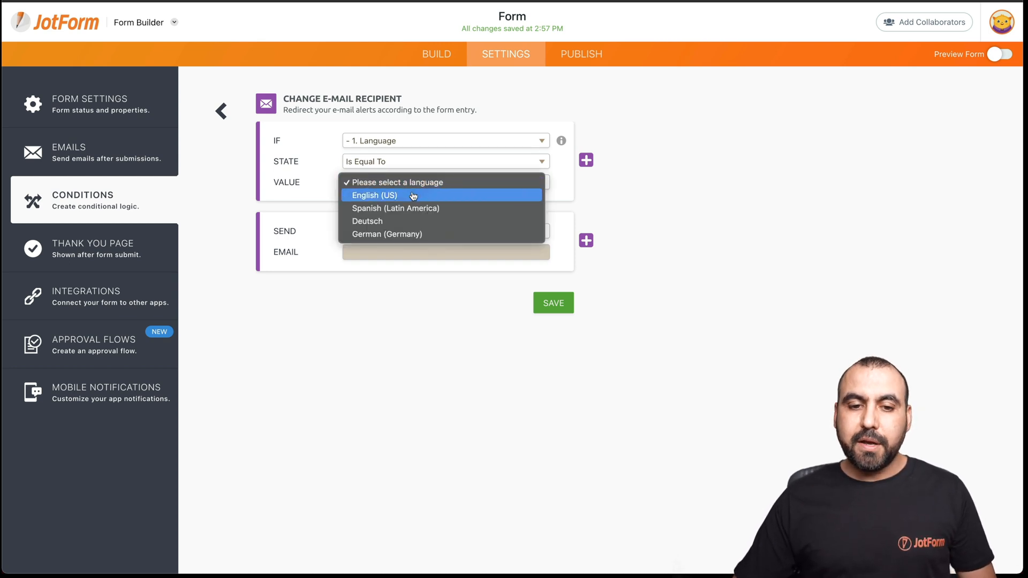
pyautogui.click(374, 194)
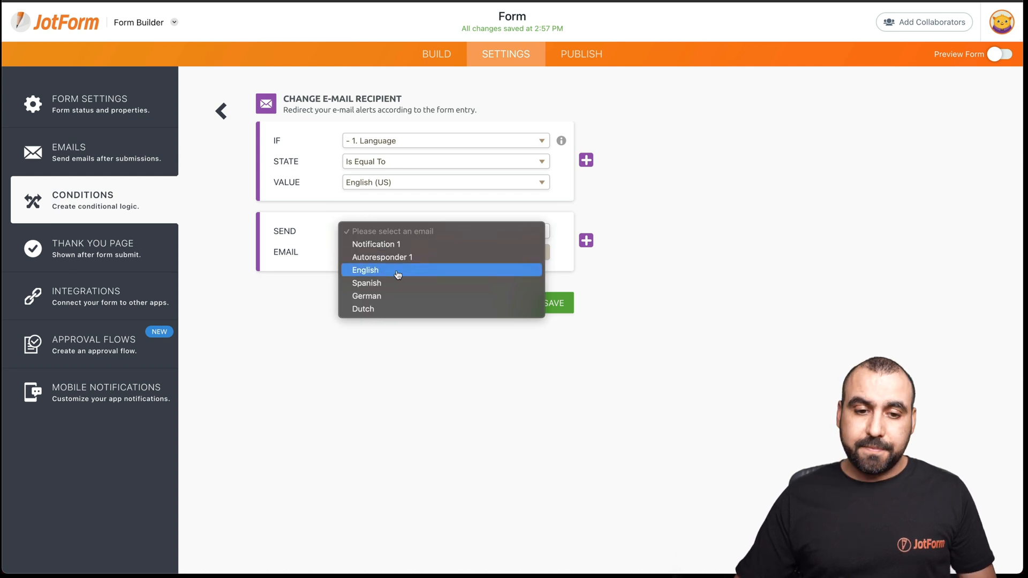
pyautogui.click(365, 270)
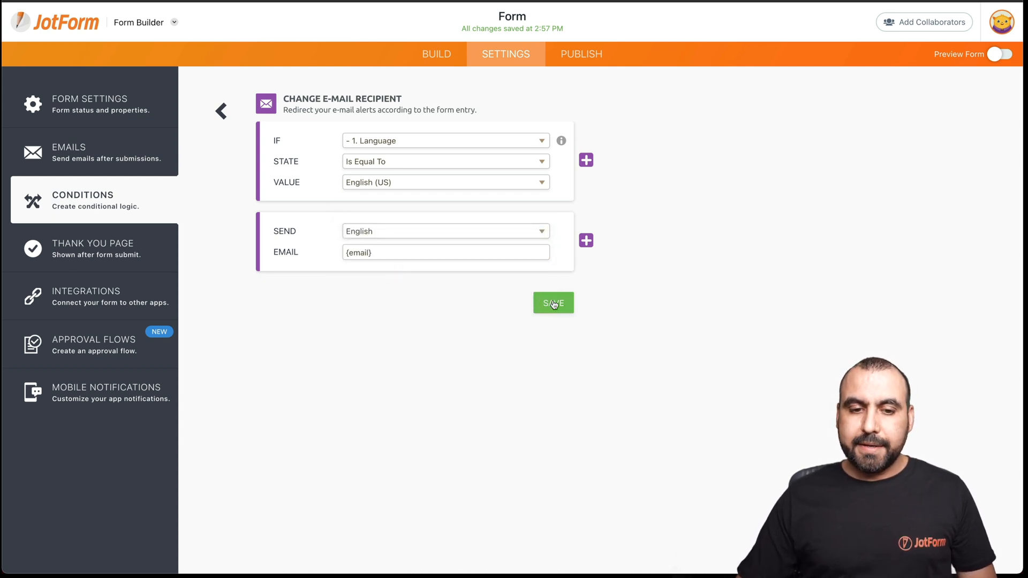
pyautogui.click(552, 302)
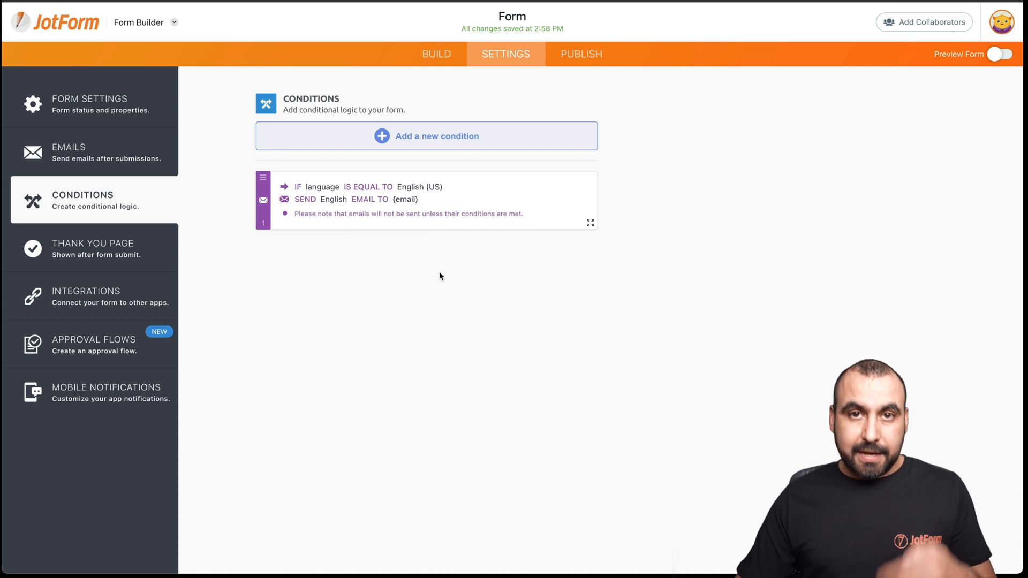
# - Add a Change E-mail Recipient condition sending the Spanish autoresponder for Spanish (Latin America)
pyautogui.click(427, 136)
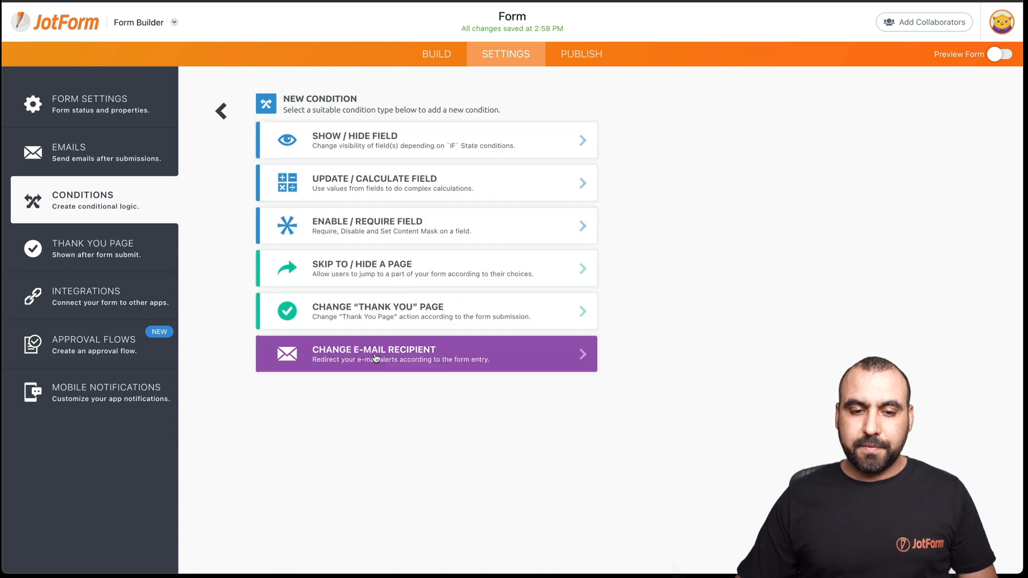
pyautogui.click(426, 353)
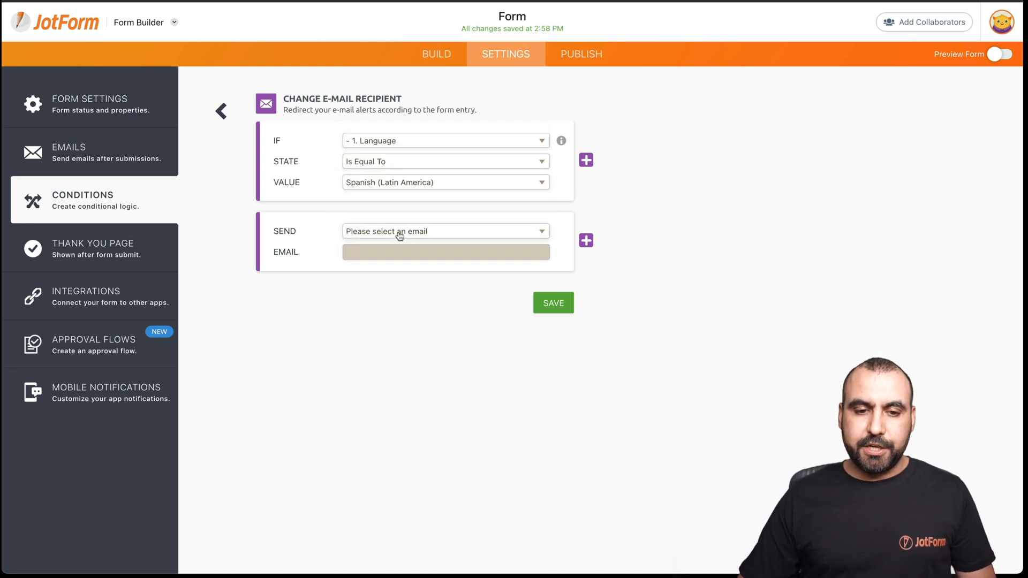
pyautogui.click(445, 231)
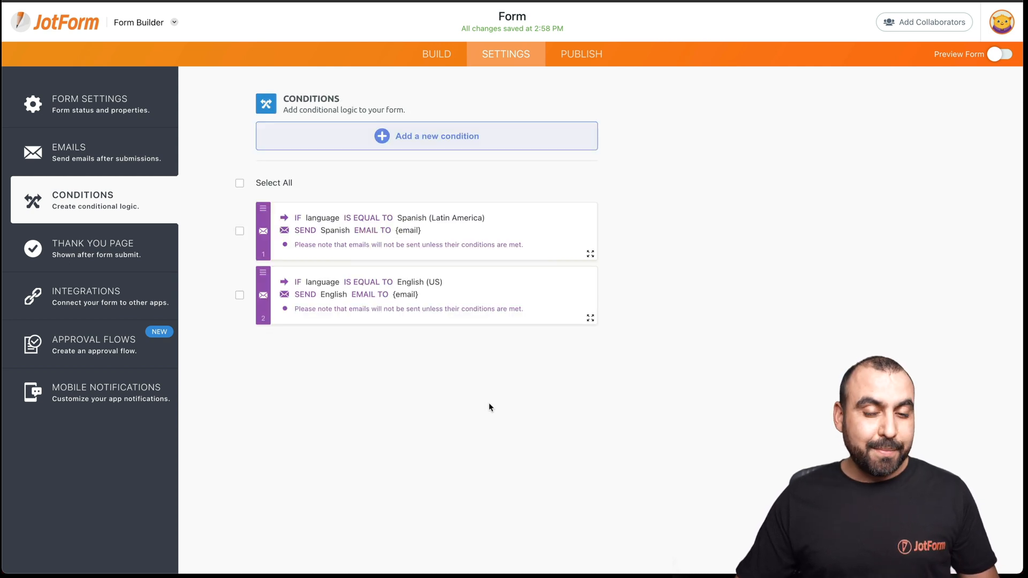
# - Add a condition: Language Is Equal To Deutsch sends the Dutch autoresponder
pyautogui.click(426, 136)
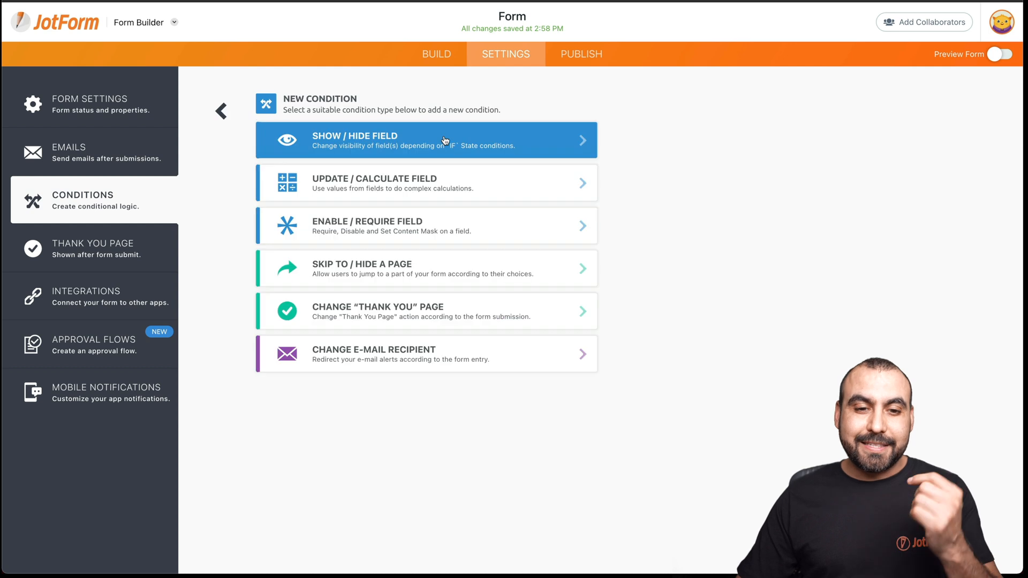
pyautogui.moveTo(401, 354)
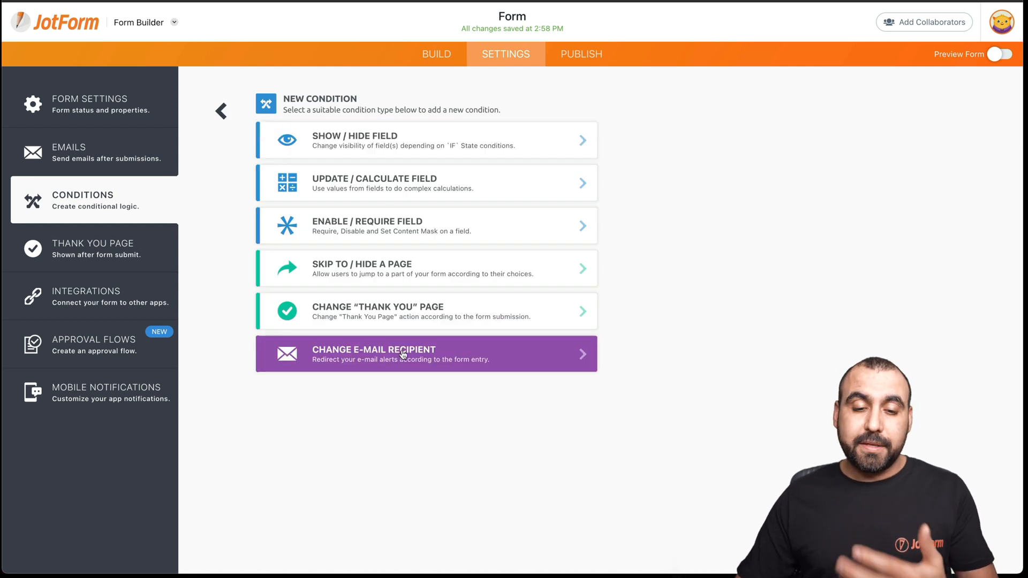
pyautogui.click(426, 355)
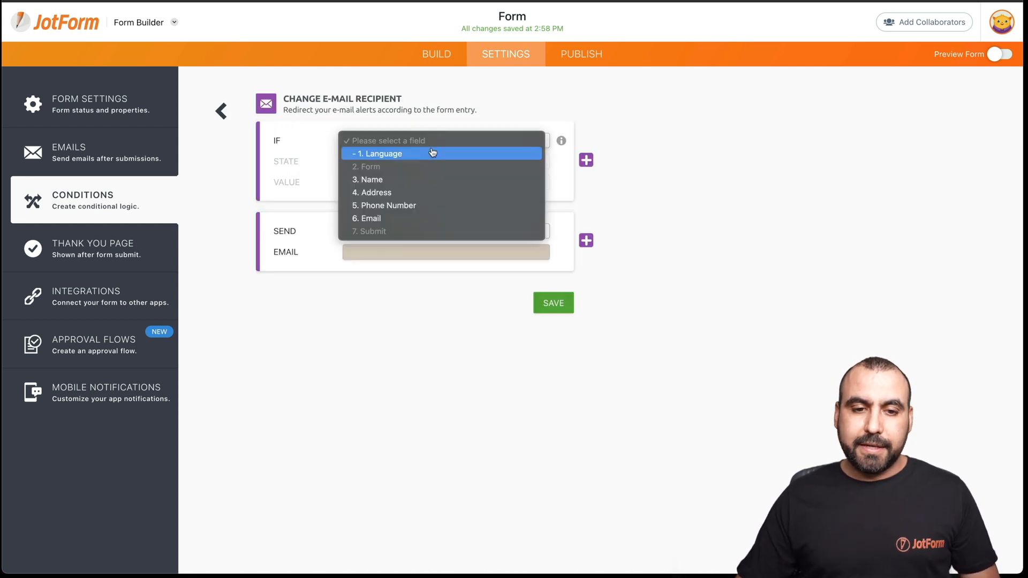
pyautogui.click(376, 153)
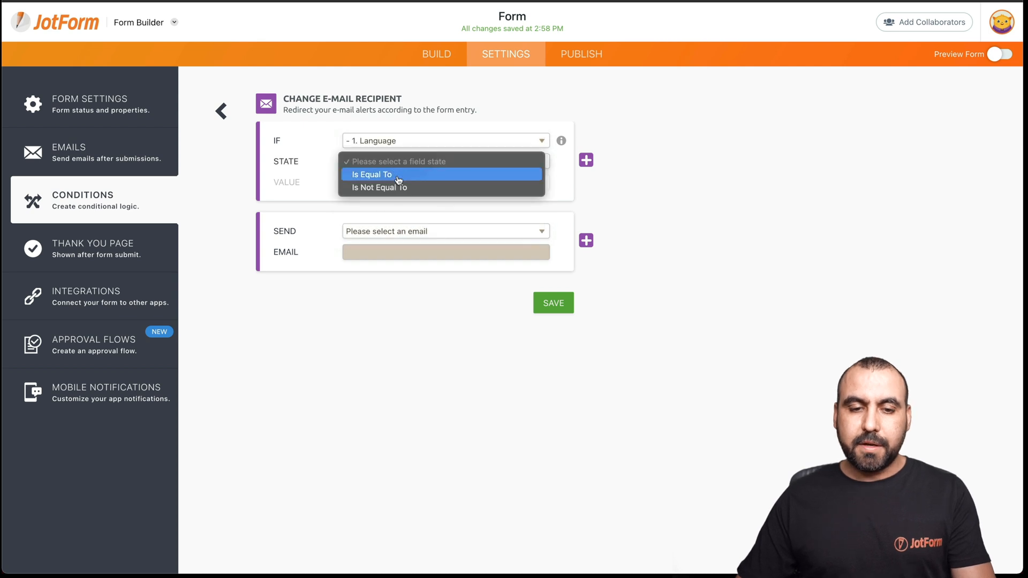
pyautogui.click(371, 174)
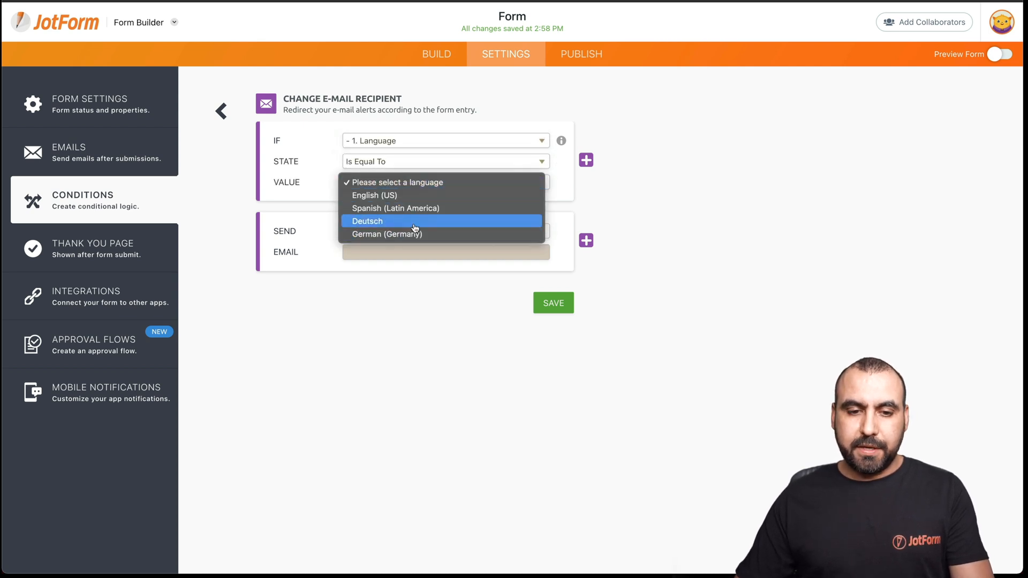
pyautogui.click(367, 220)
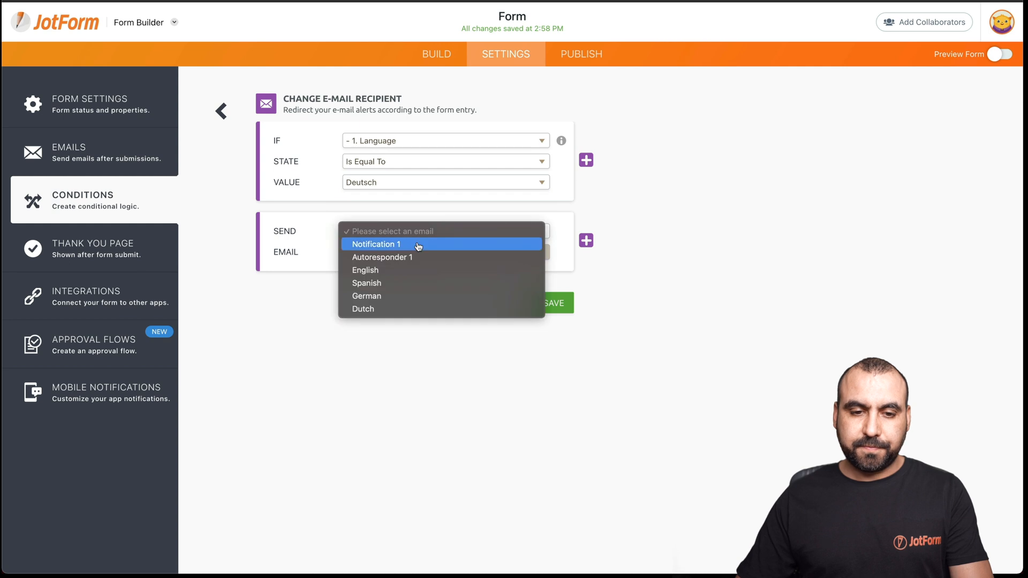
pyautogui.click(363, 308)
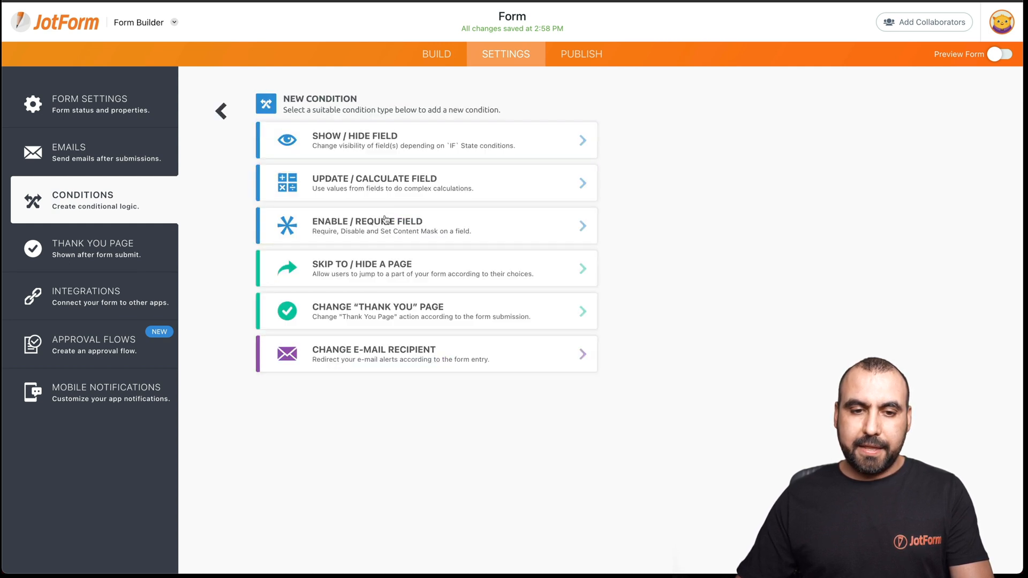
# - Add and save a condition: Language equals German (Germany) sends the German autoresponder
pyautogui.click(426, 354)
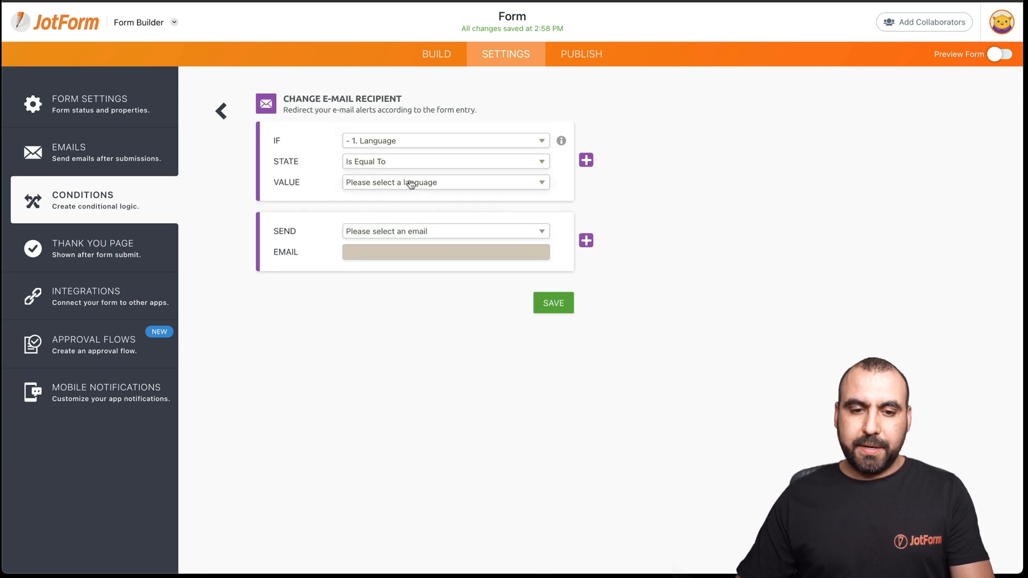
pyautogui.click(446, 182)
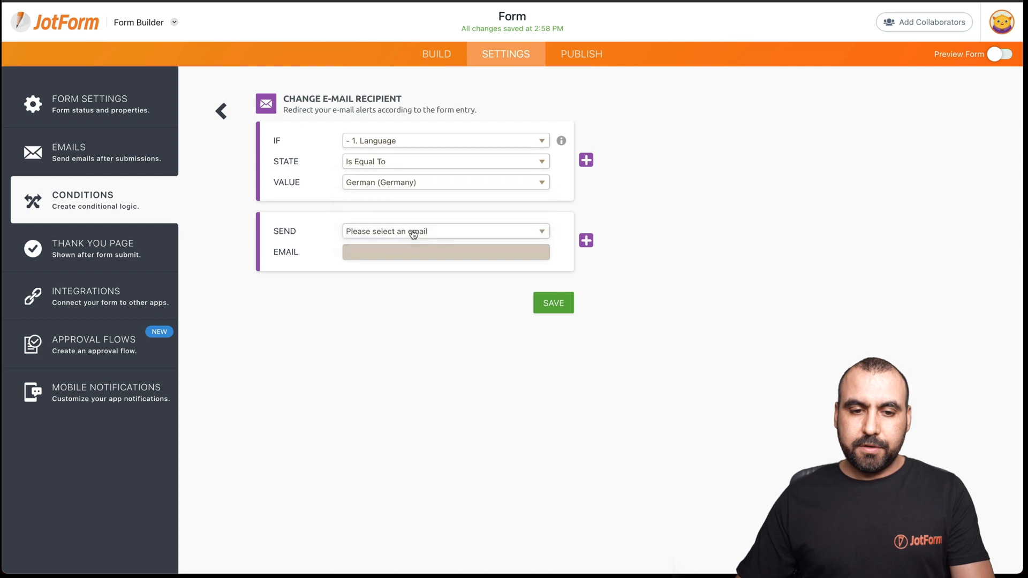
pyautogui.click(444, 231)
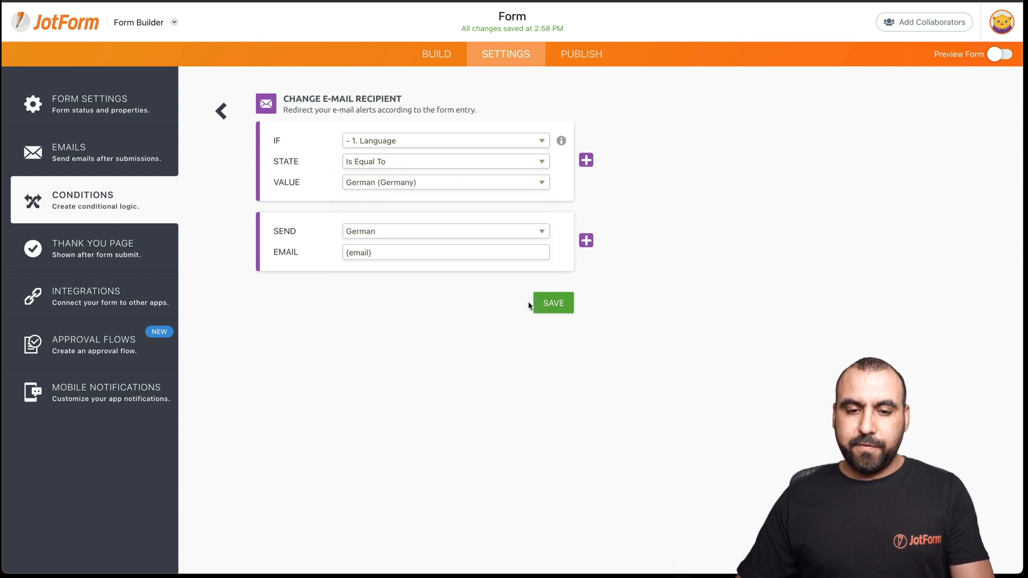
pyautogui.click(552, 303)
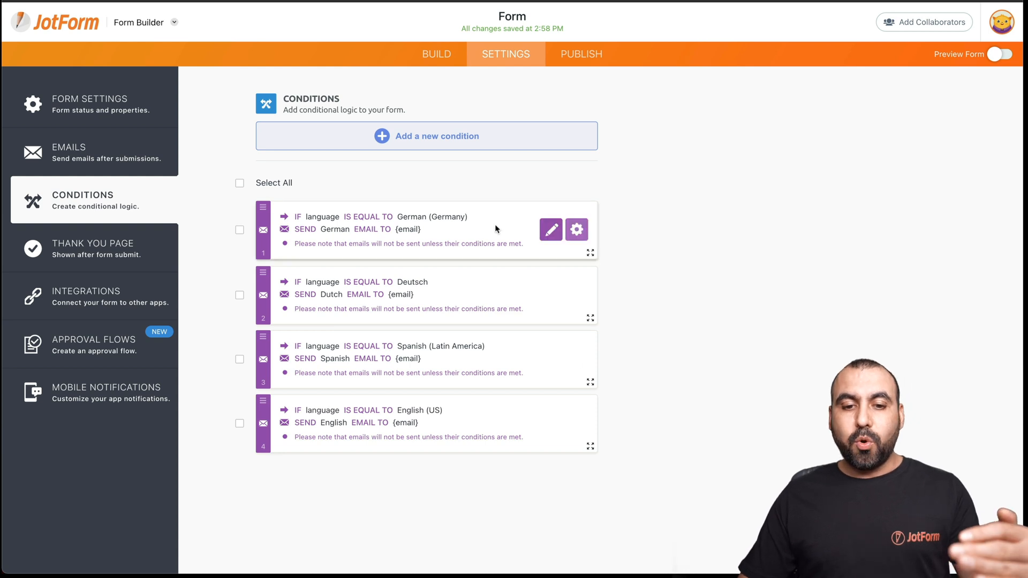
pyautogui.moveTo(501, 360)
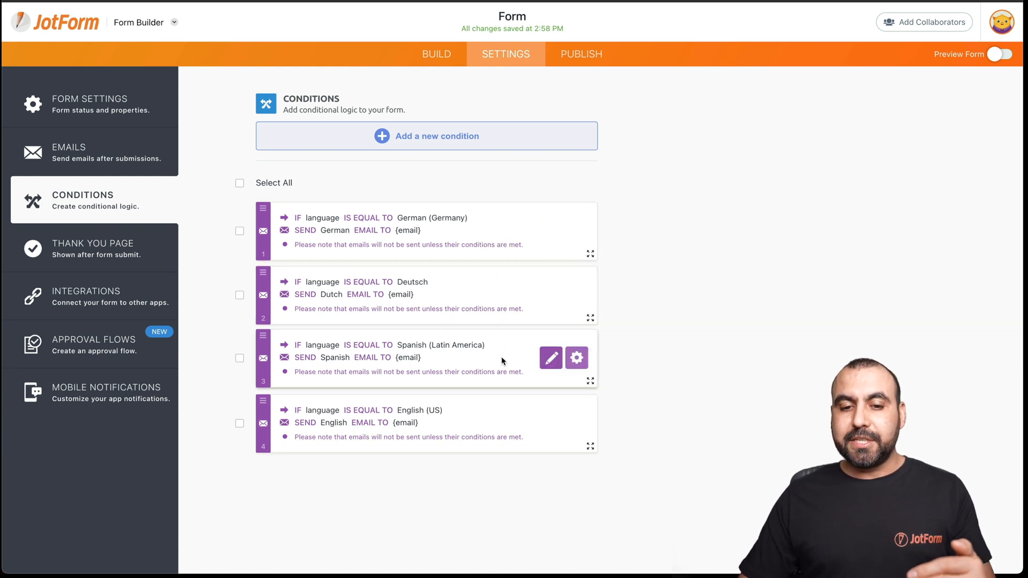
pyautogui.moveTo(460, 318)
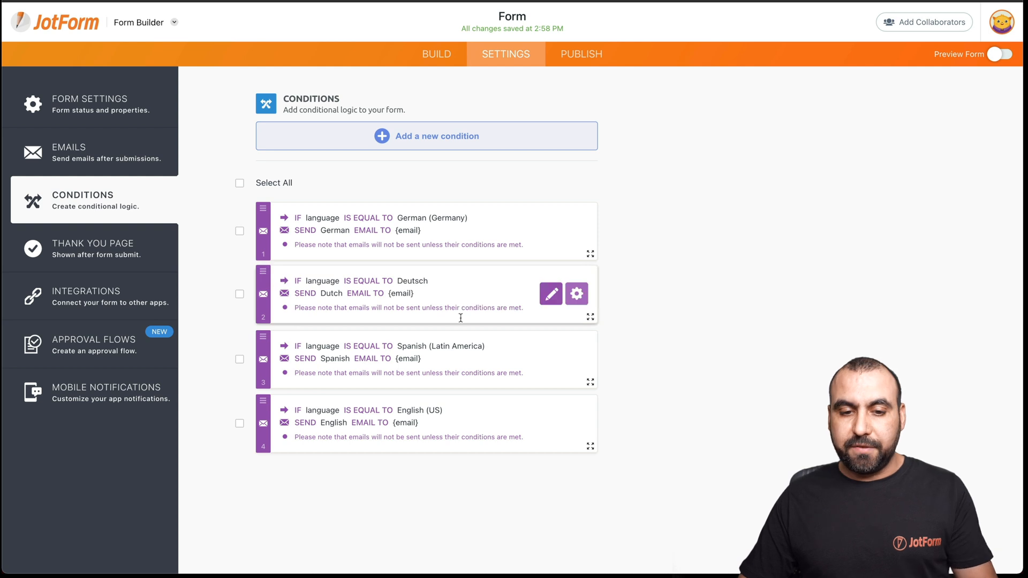
pyautogui.moveTo(677, 282)
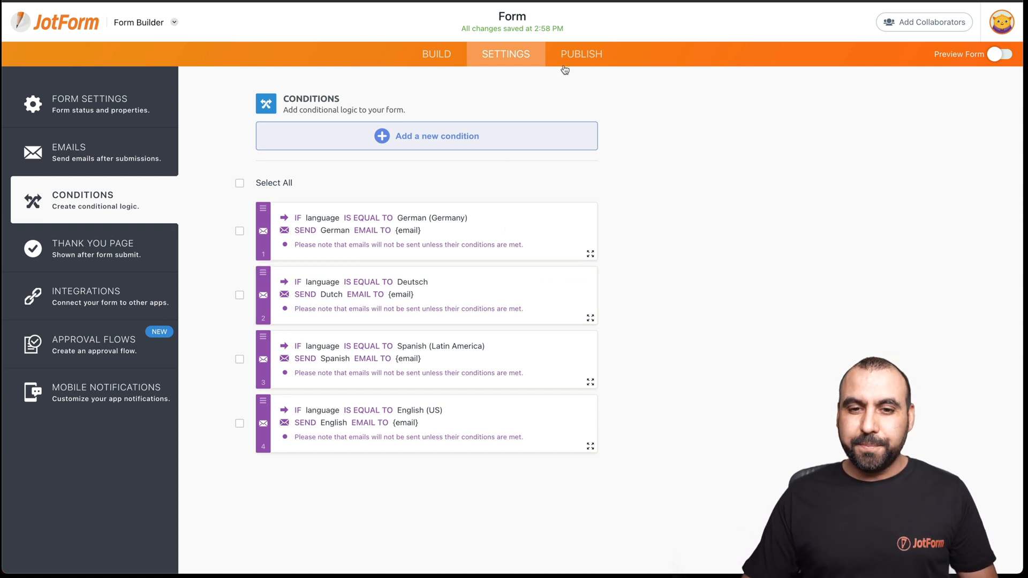
# - Launch the live form from Publish in a new tab, keeping Spanish (Latin America)
pyautogui.click(580, 54)
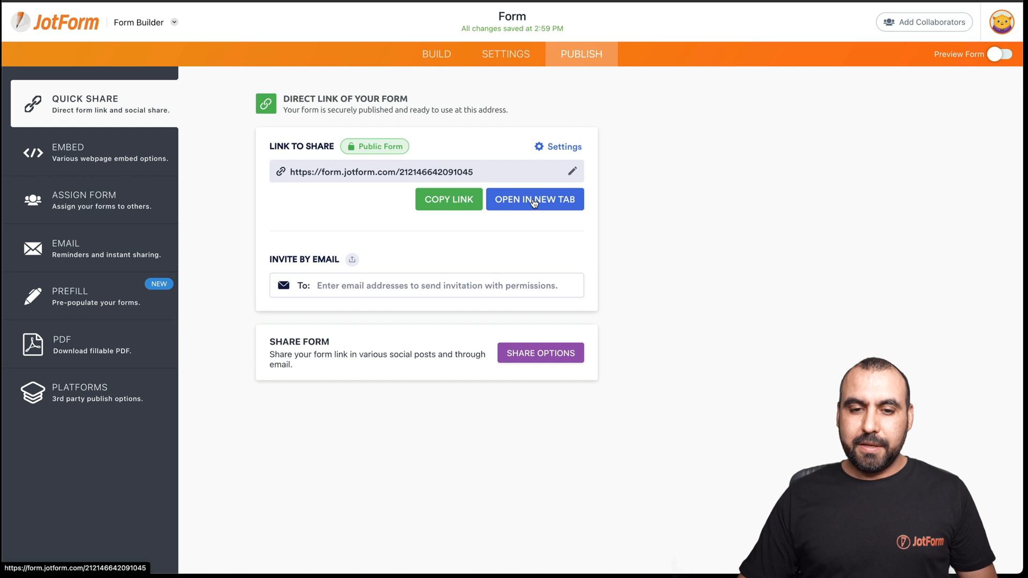
pyautogui.click(534, 199)
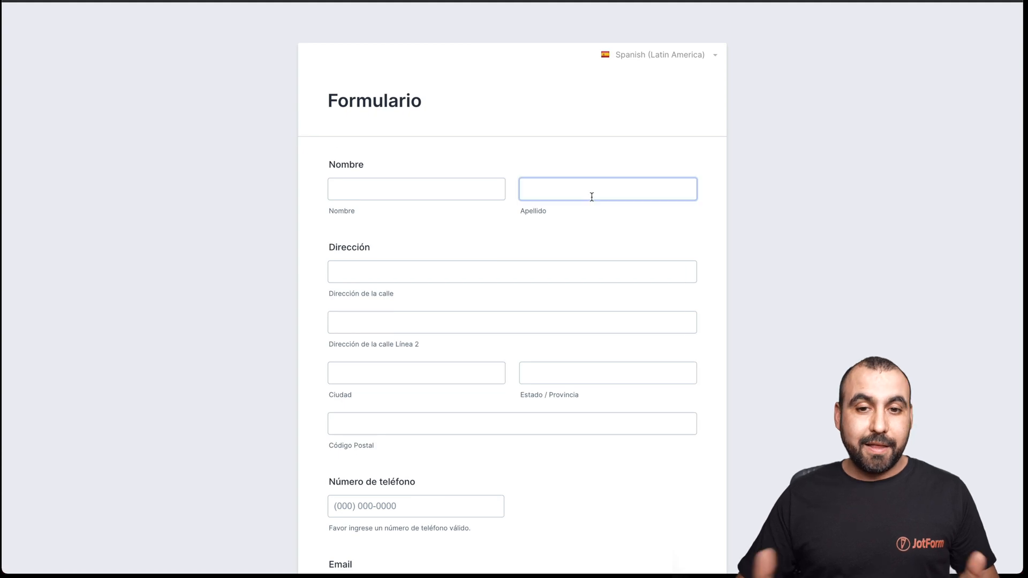
pyautogui.click(658, 54)
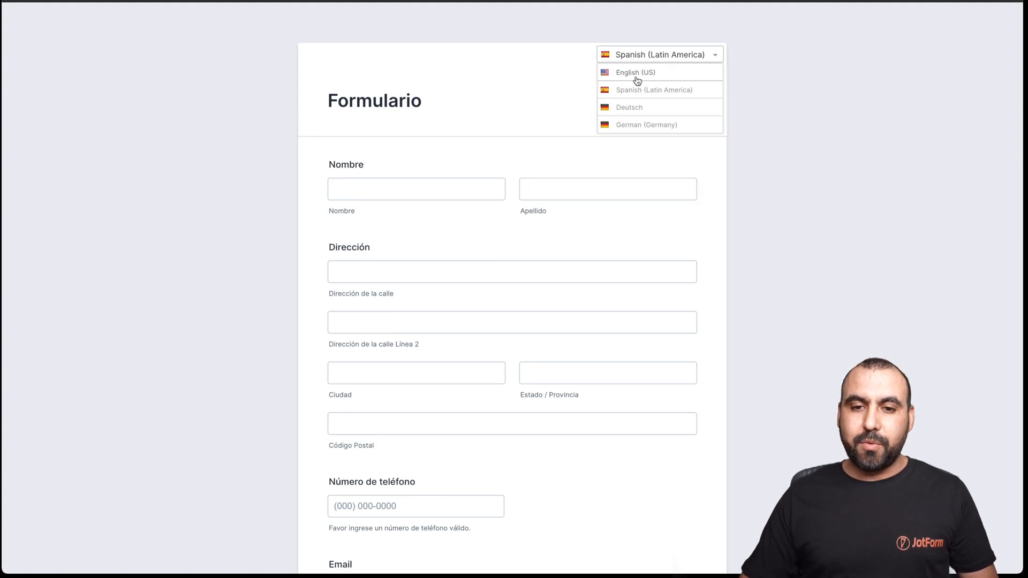
pyautogui.click(416, 189)
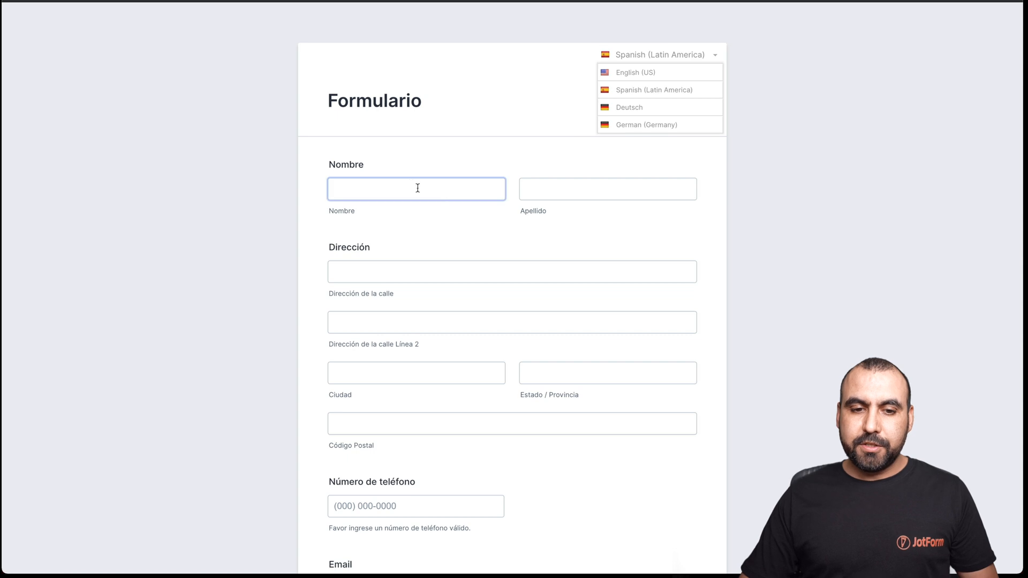
# - Fill in the fields ('Ag', 'Mexico er') and submit the Spanish test entry via Enviar
pyautogui.click(417, 188)
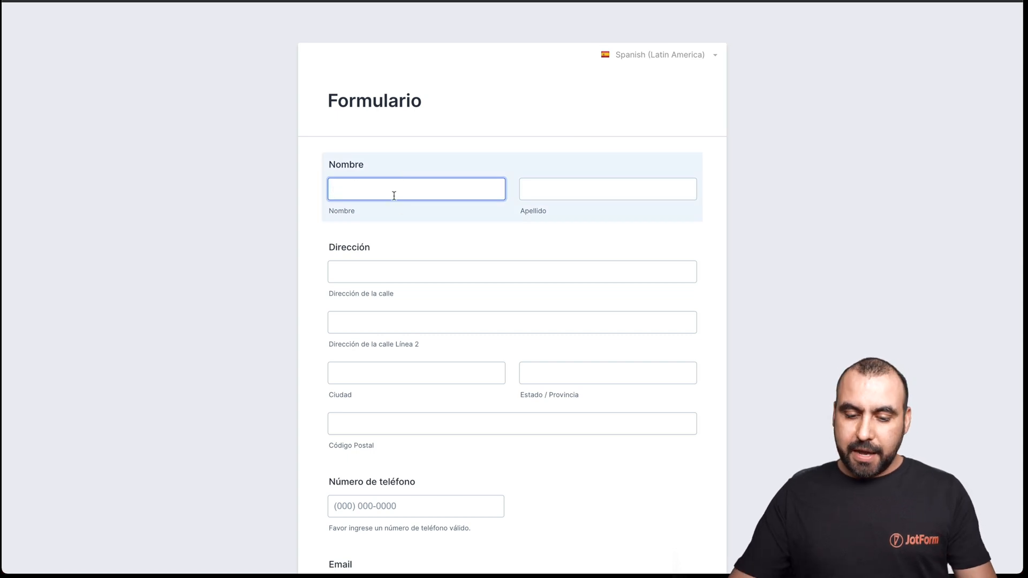
pyautogui.write('Ag')
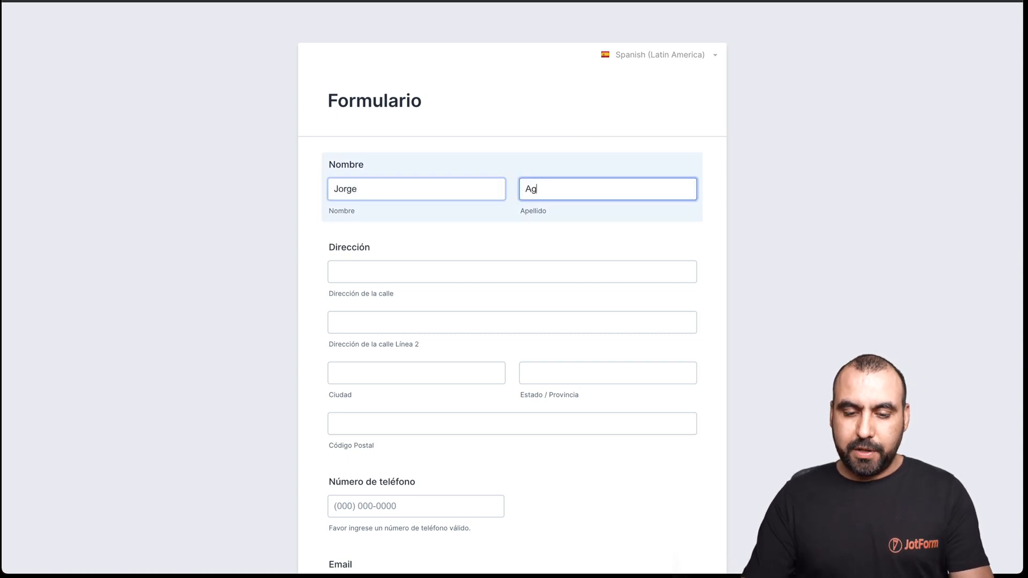
pyautogui.write('Mexico er')
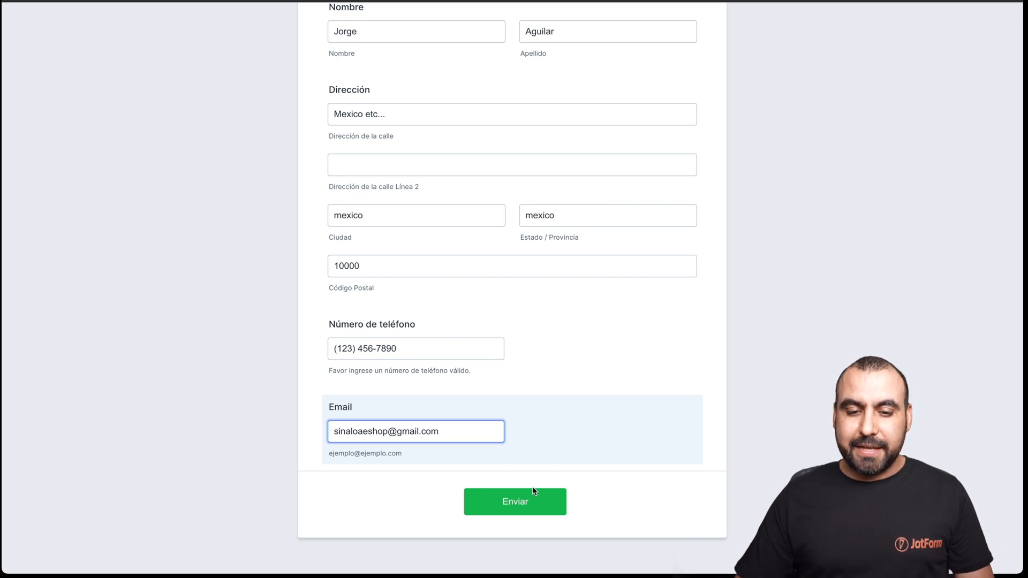
pyautogui.click(515, 501)
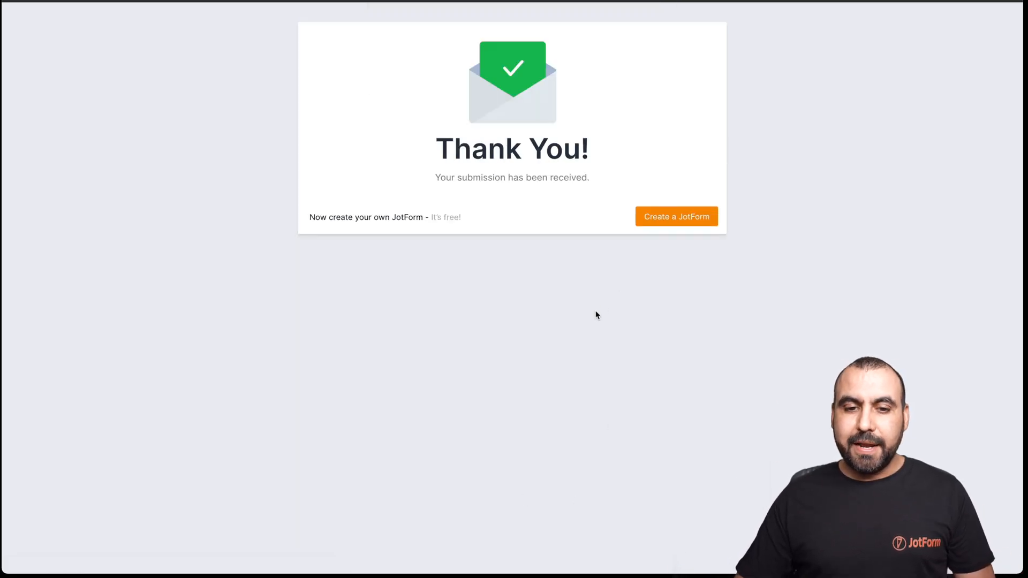